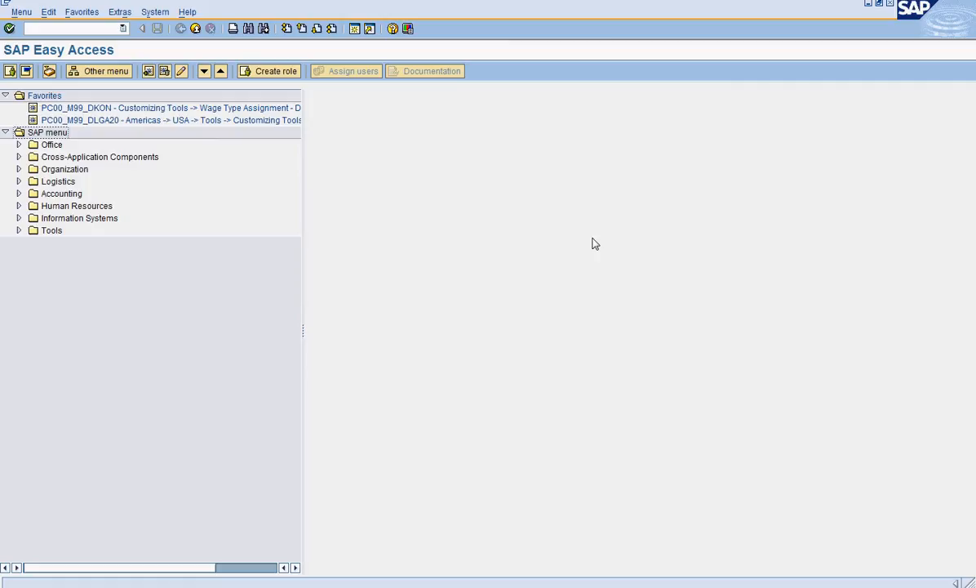
{"action": "mouse_move", "coordinate": [578, 241]}
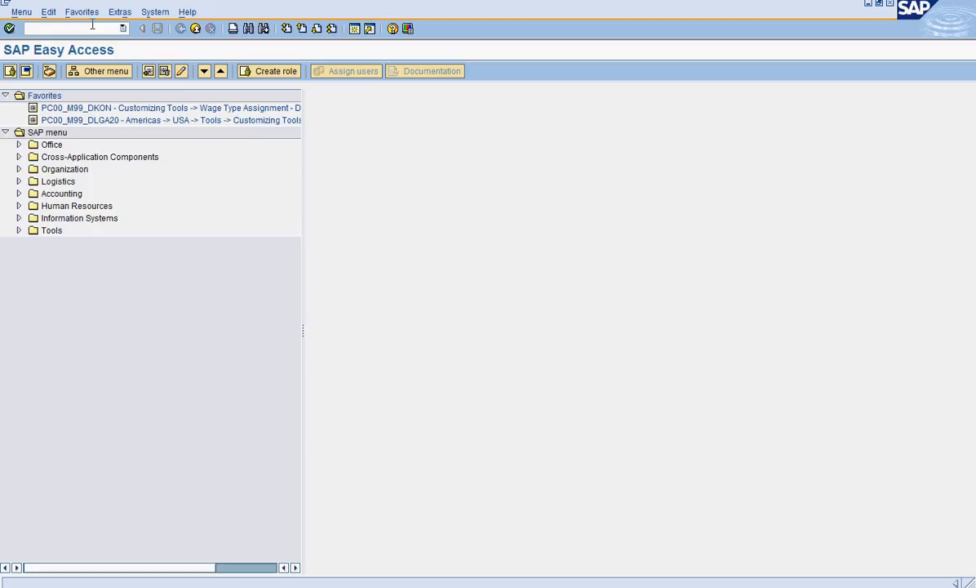
Step: Launch transaction PA30, Maintain HR Master Data
{"action": "type", "text": "pa3"}
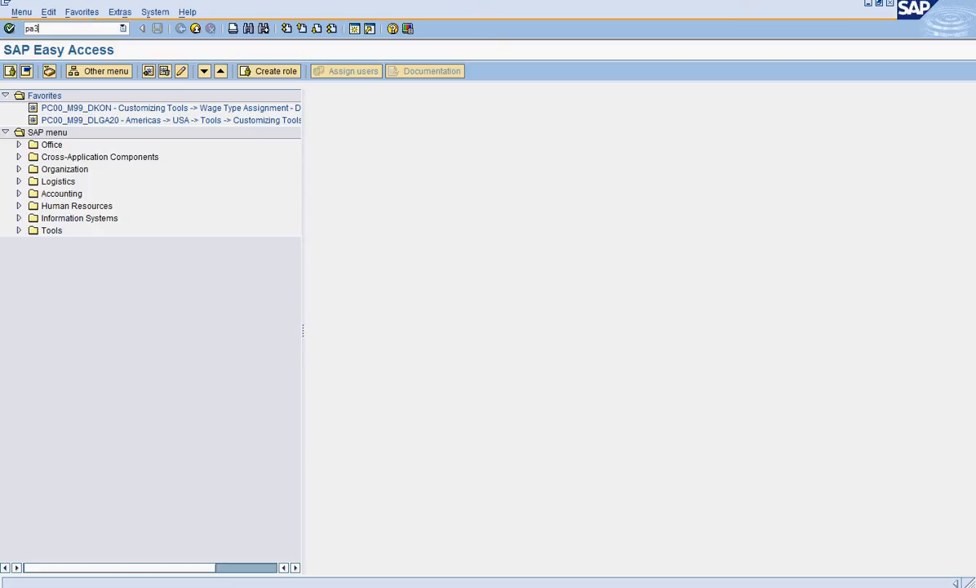
{"action": "left_click", "coordinate": [10, 29]}
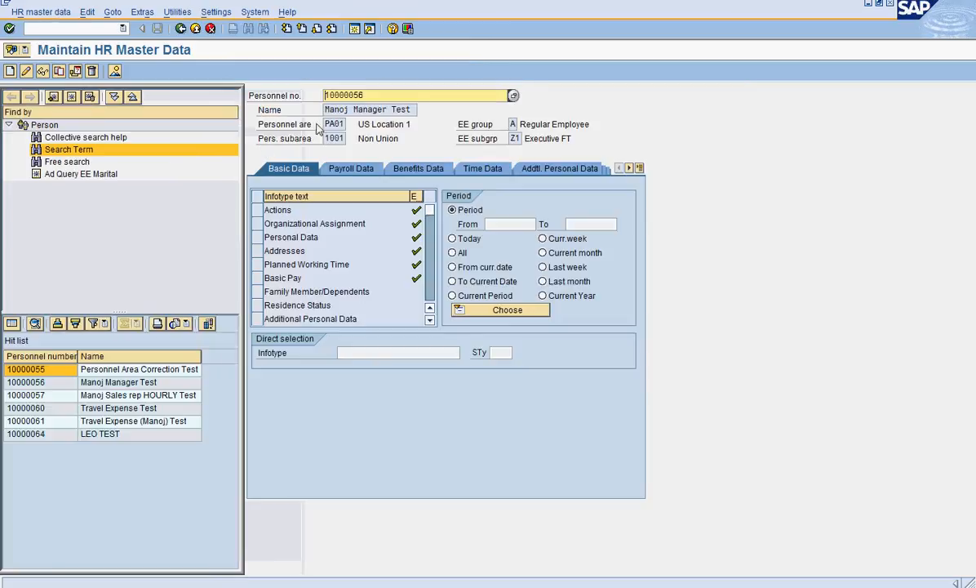
Step: Select the loaded personnel number in the Personnel no. field to clear it
{"action": "triple_click", "coordinate": [416, 95]}
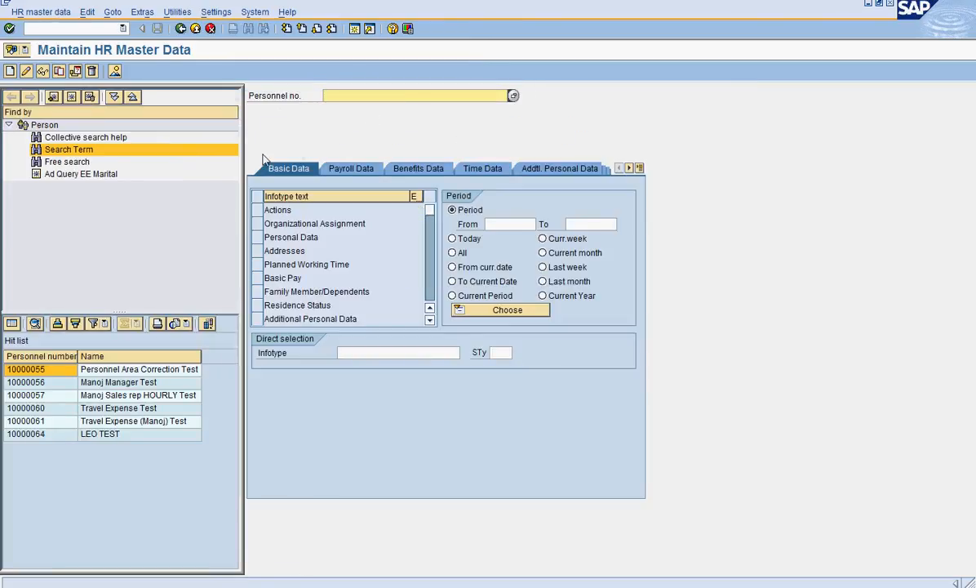
{"action": "mouse_move", "coordinate": [161, 157]}
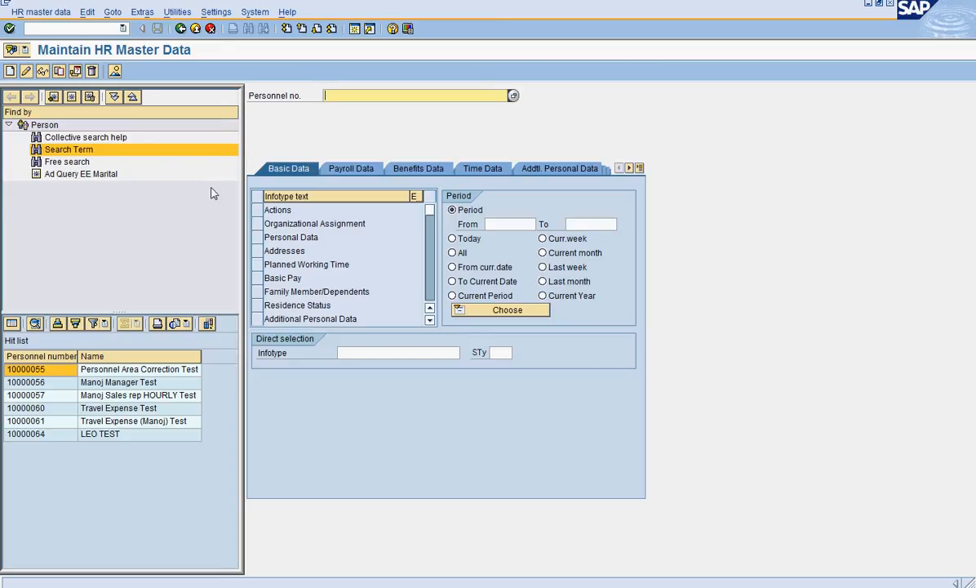
{"action": "mouse_move", "coordinate": [137, 381]}
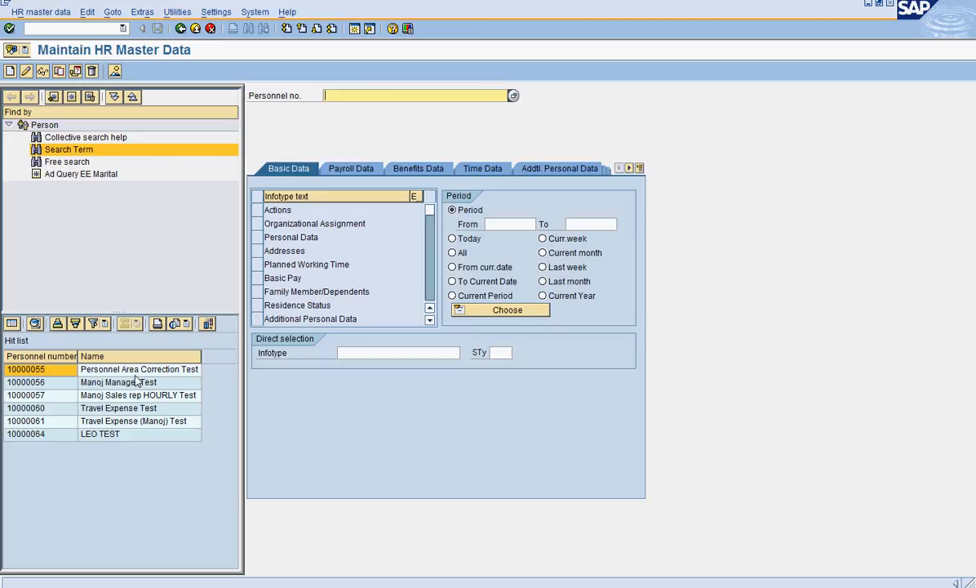
{"action": "mouse_move", "coordinate": [97, 255]}
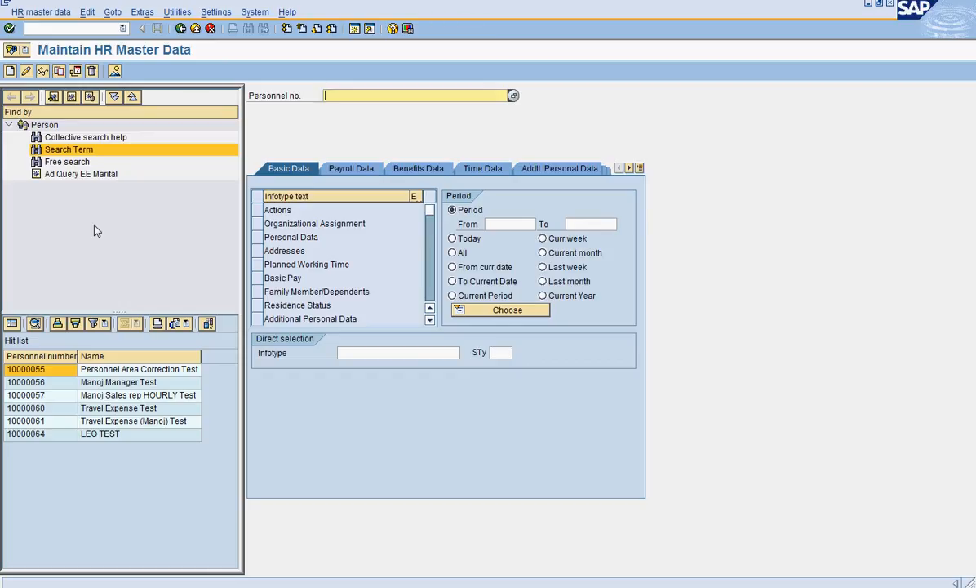
{"action": "mouse_move", "coordinate": [81, 161]}
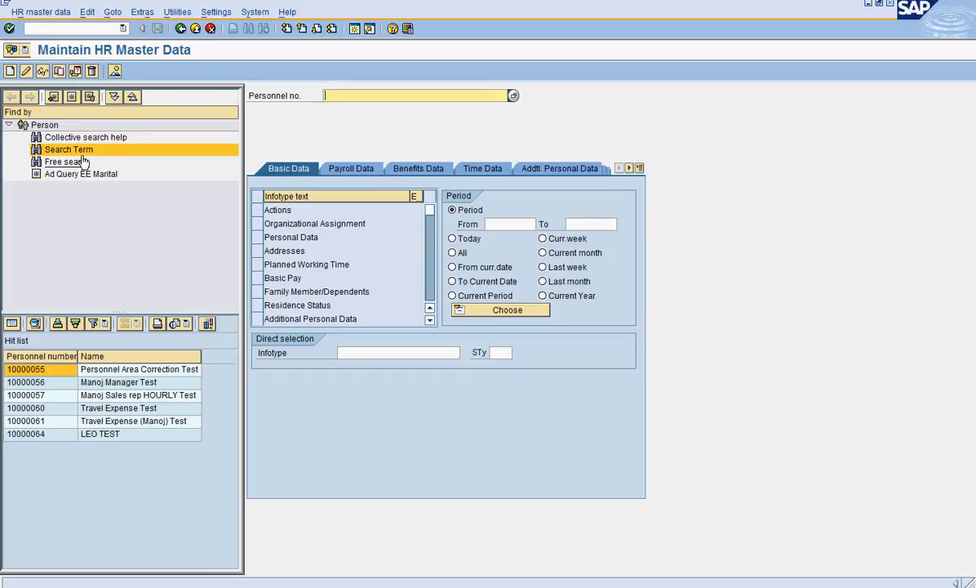
Step: Start a collective employee search and list the 144 available organizational units
{"action": "left_click", "coordinate": [86, 136]}
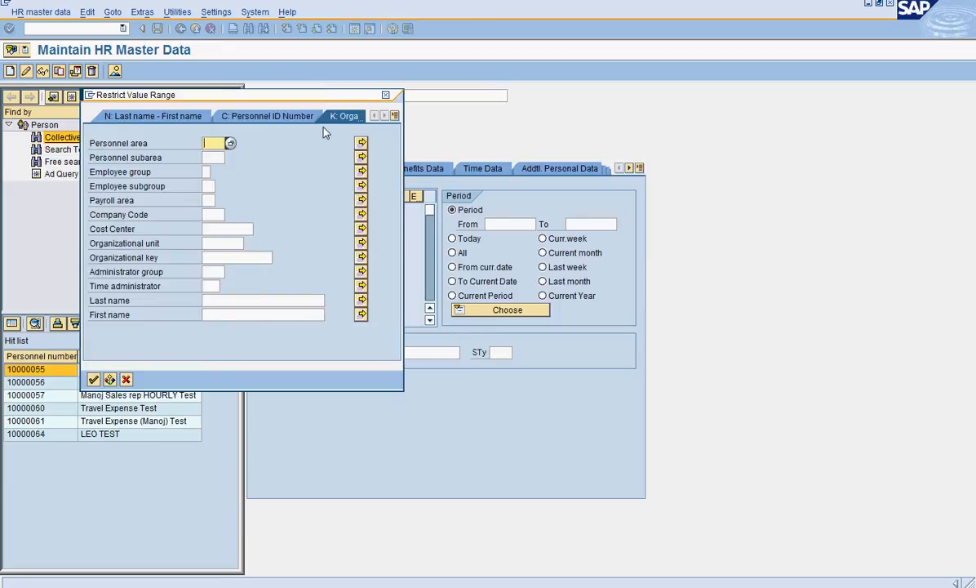
{"action": "mouse_move", "coordinate": [346, 125]}
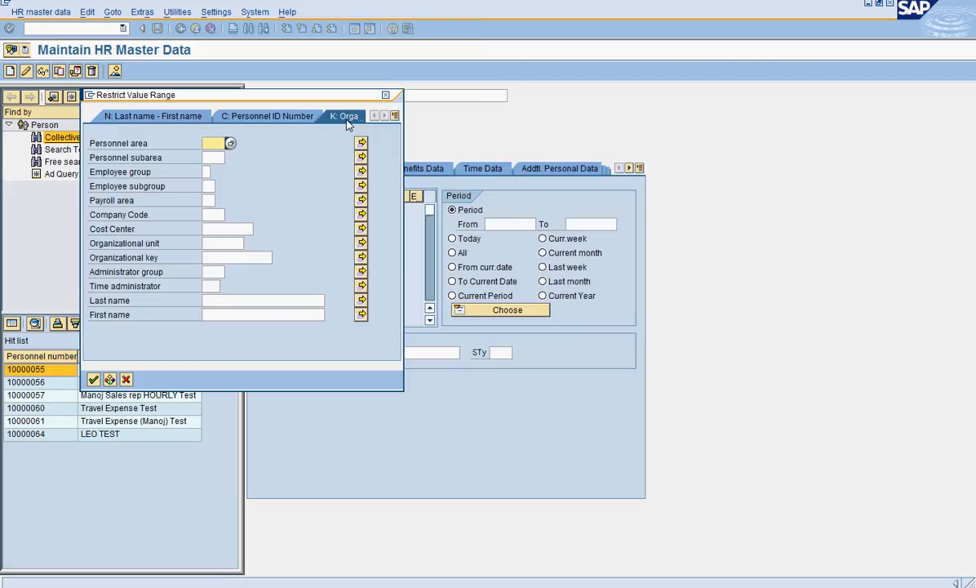
{"action": "left_click", "coordinate": [222, 242]}
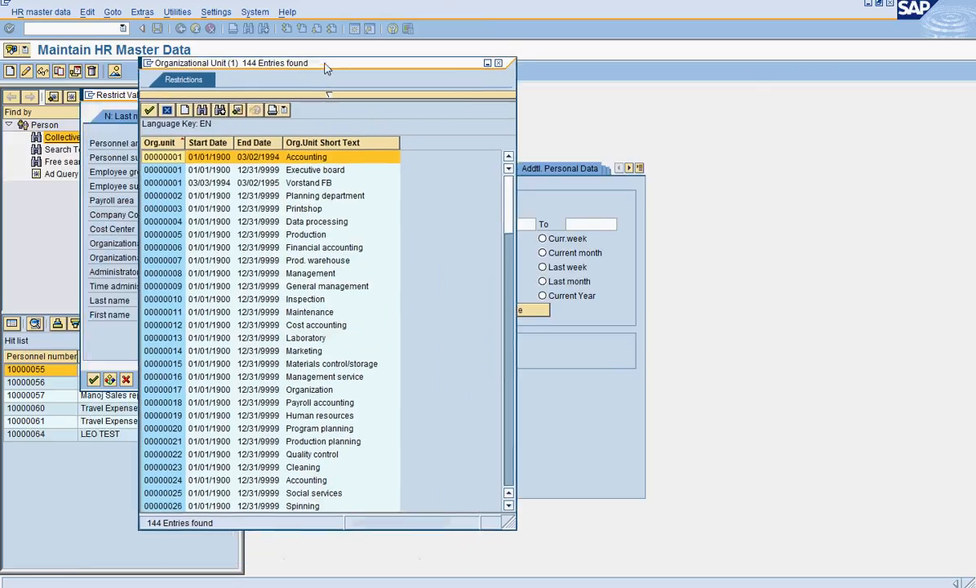
Step: Scroll the organizational unit list down to the 21000-series, including Manoj's Demo Org
{"action": "scroll", "scroll_direction": "down", "scroll_amount": 3}
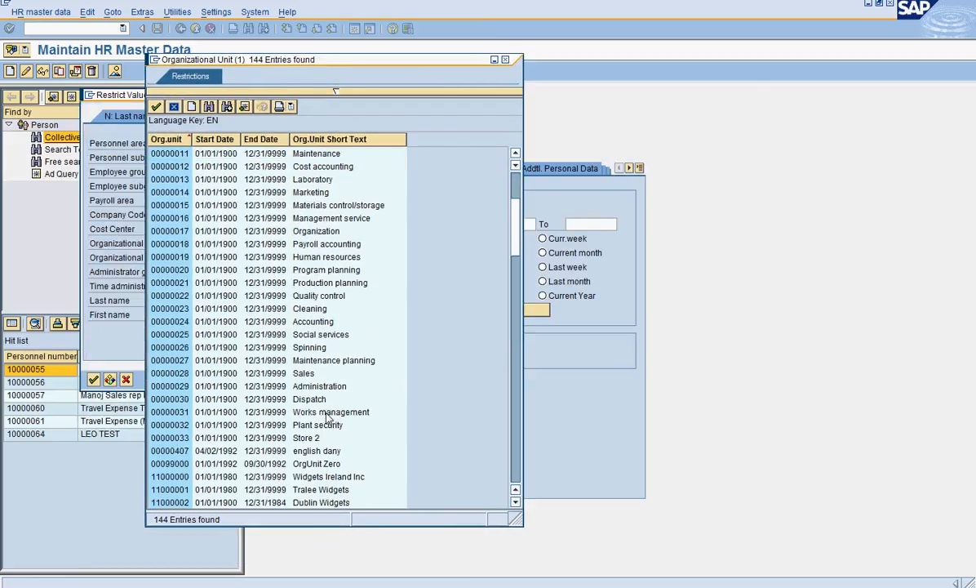
{"action": "scroll", "scroll_direction": "down", "scroll_amount": 3}
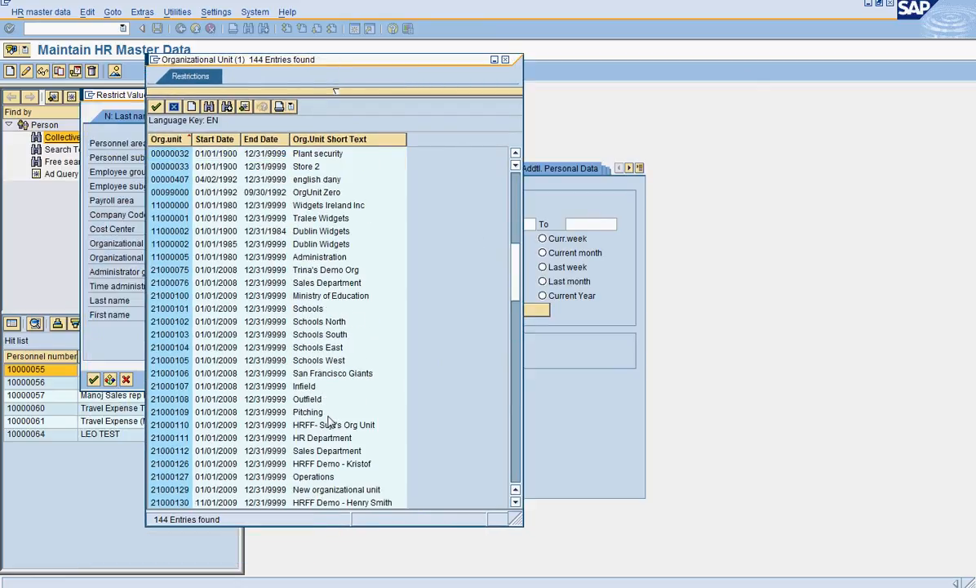
{"action": "scroll", "scroll_direction": "down", "scroll_amount": 3}
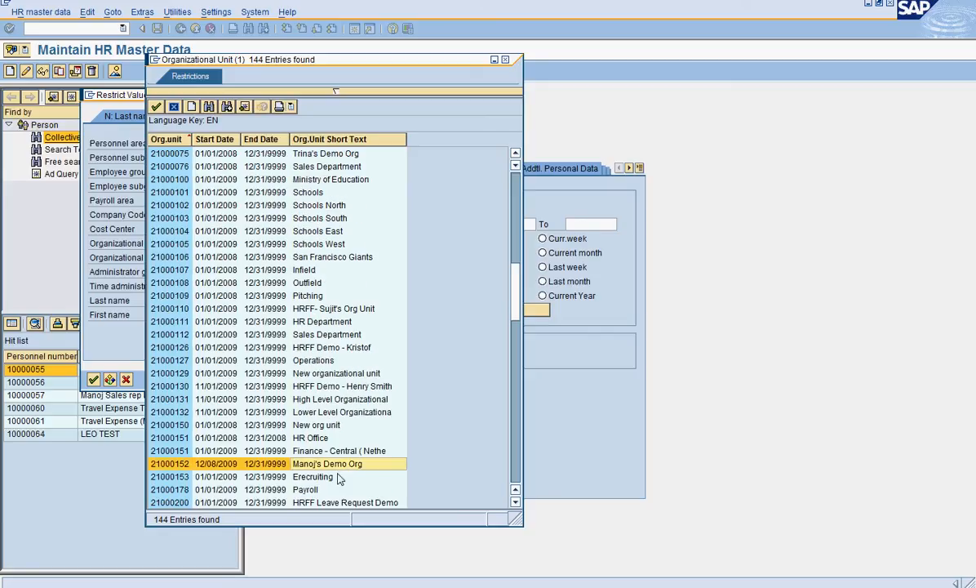
{"action": "mouse_move", "coordinate": [155, 107]}
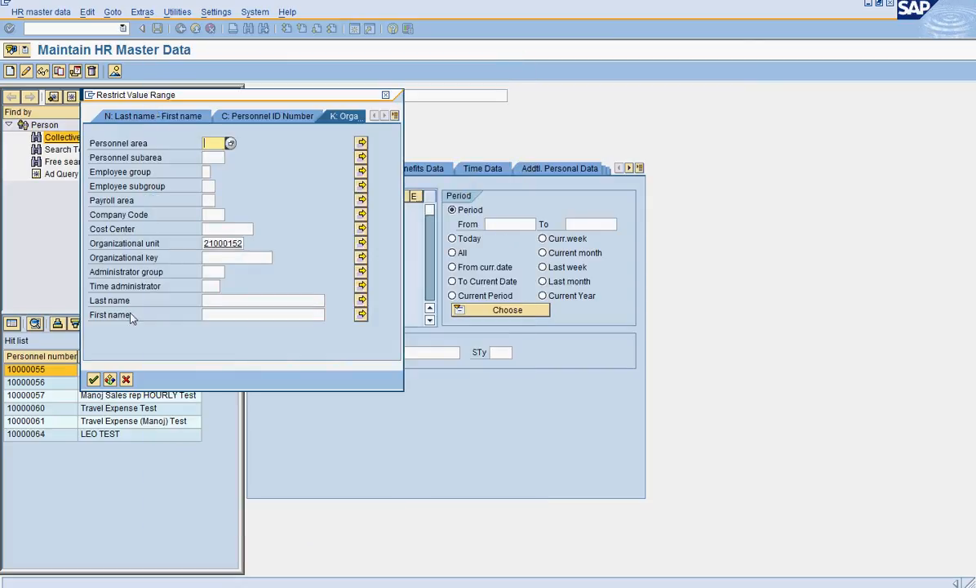
Step: Execute the search restricted to unit 21000152, listing four employees
{"action": "left_click", "coordinate": [93, 378]}
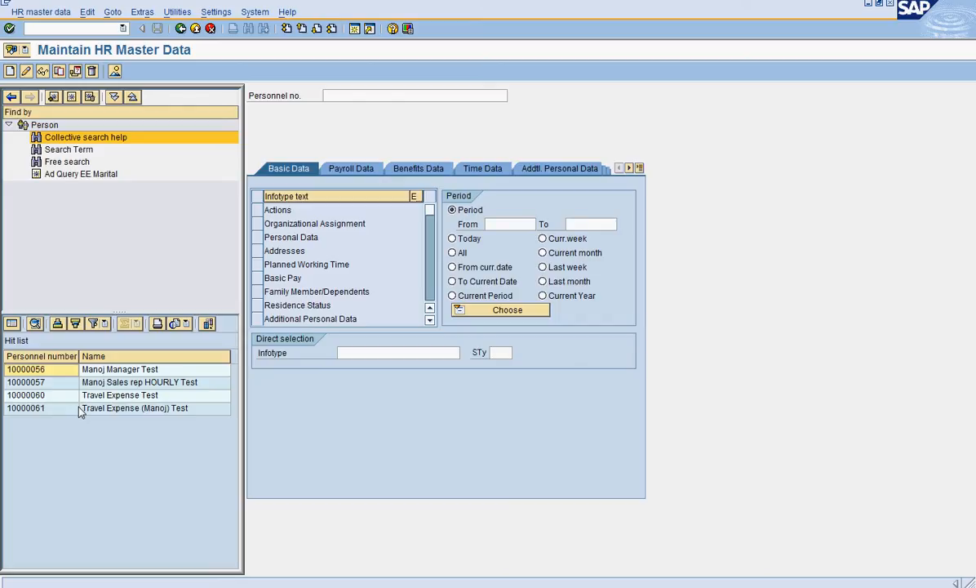
{"action": "mouse_move", "coordinate": [63, 107]}
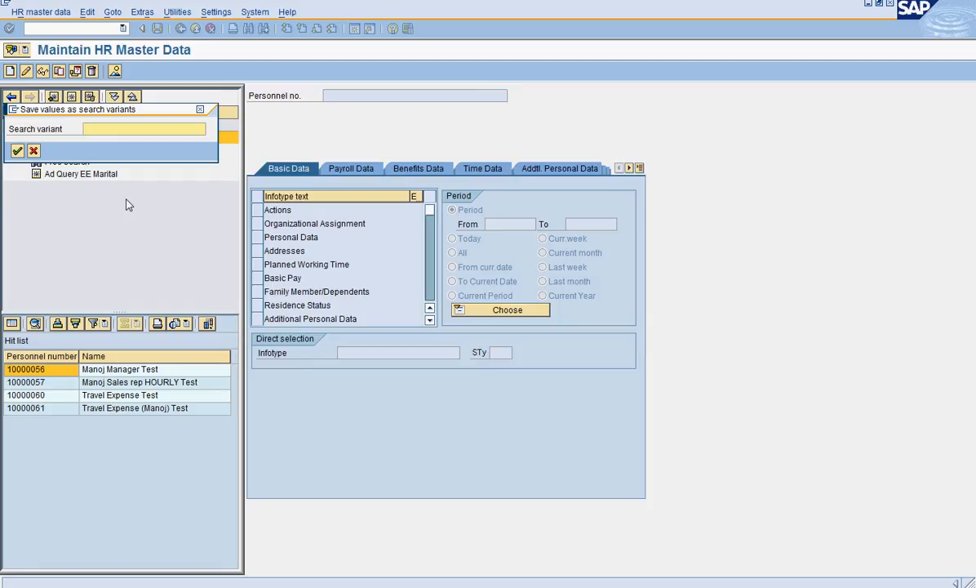
Step: Name the search variant 'All EE in my Org' and confirm saving it
{"action": "left_click", "coordinate": [144, 128]}
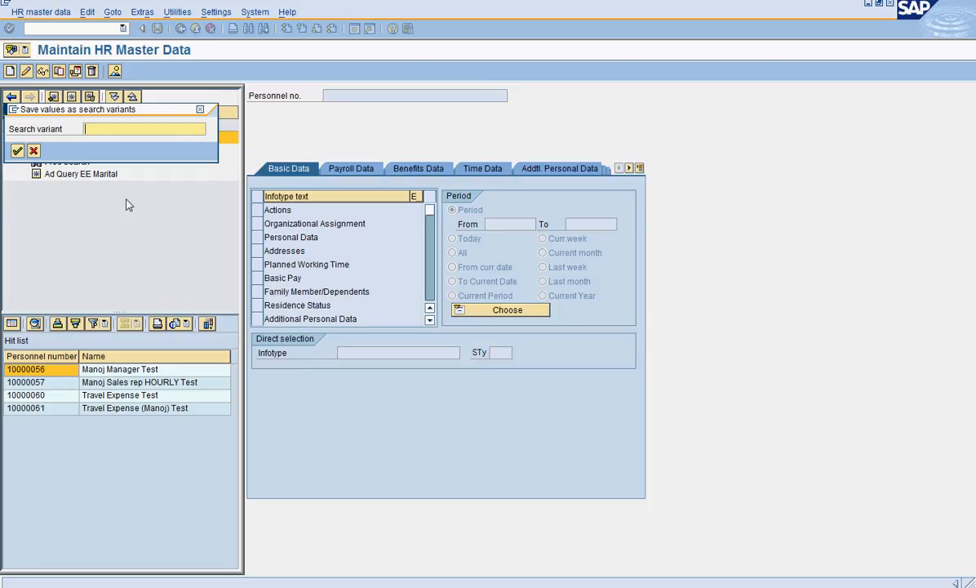
{"action": "type", "text": "All"}
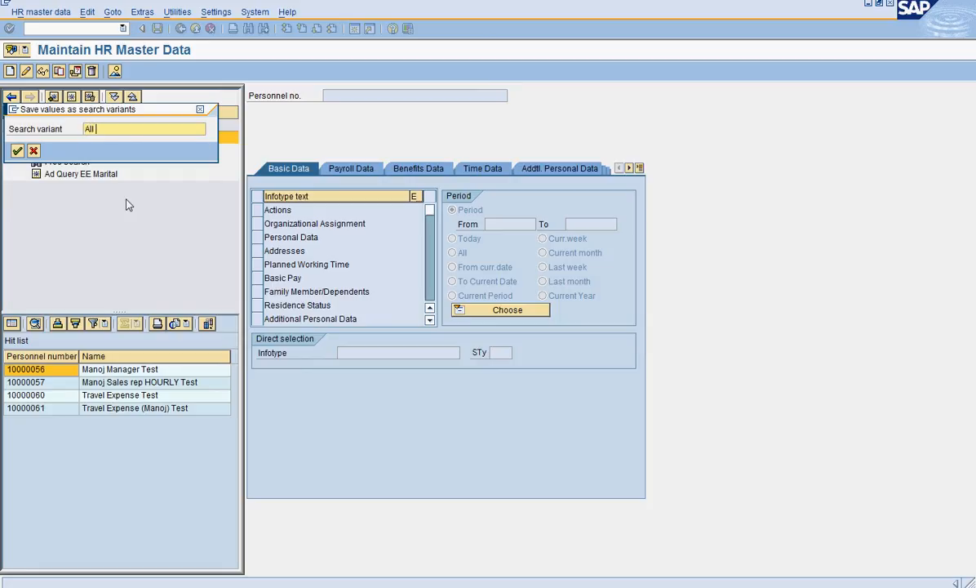
{"action": "type", "text": "EE"}
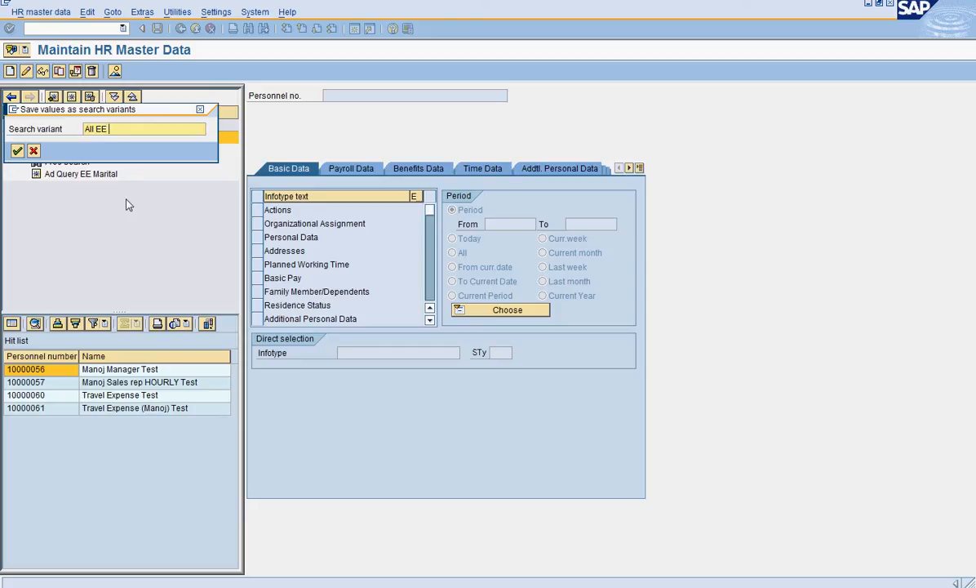
{"action": "type", "text": "in my"}
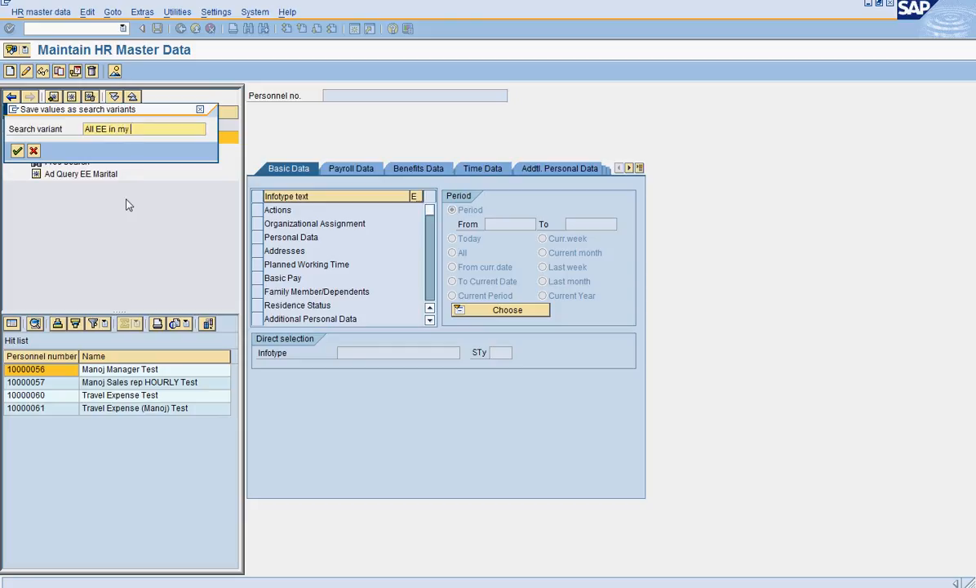
{"action": "type", "text": "Org"}
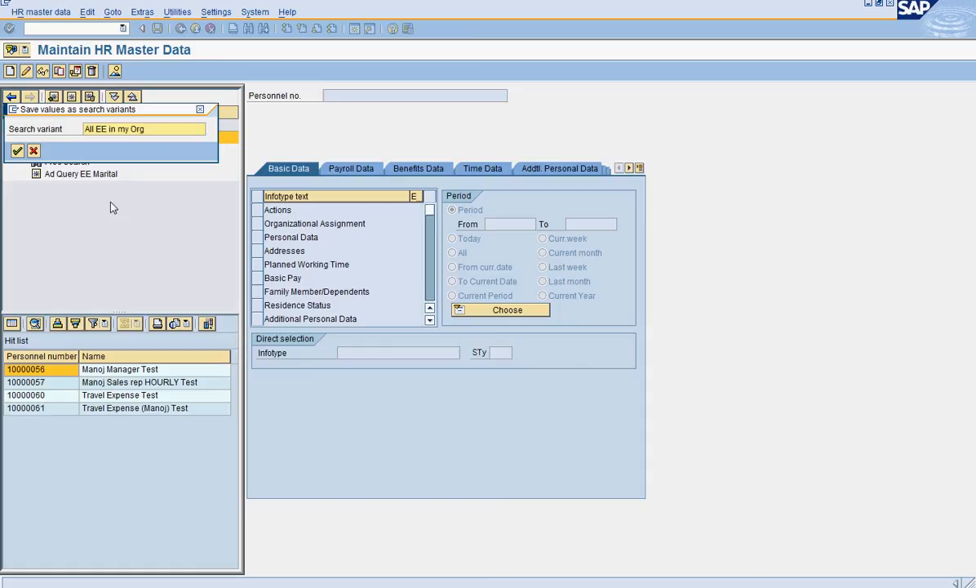
{"action": "left_click", "coordinate": [17, 151]}
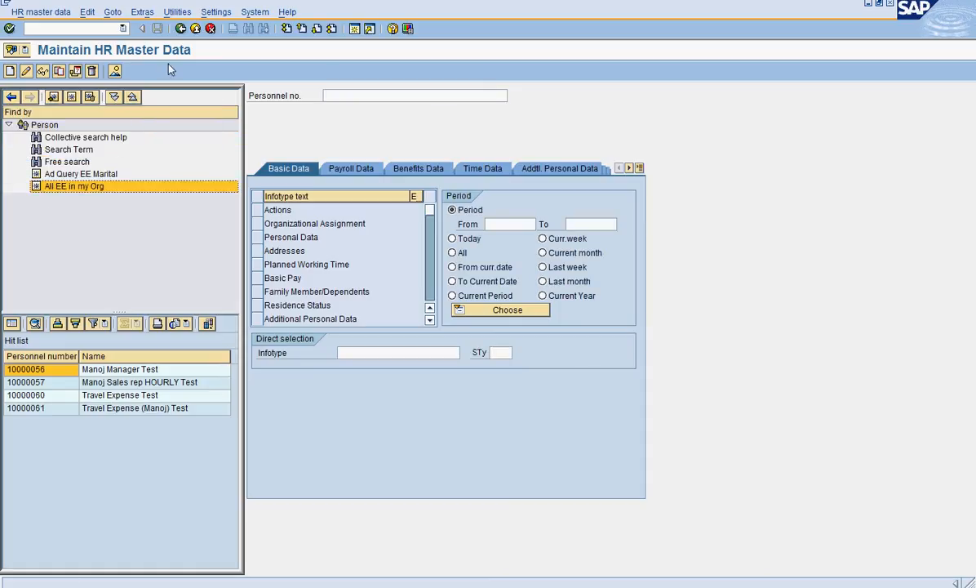
{"action": "mouse_move", "coordinate": [181, 29]}
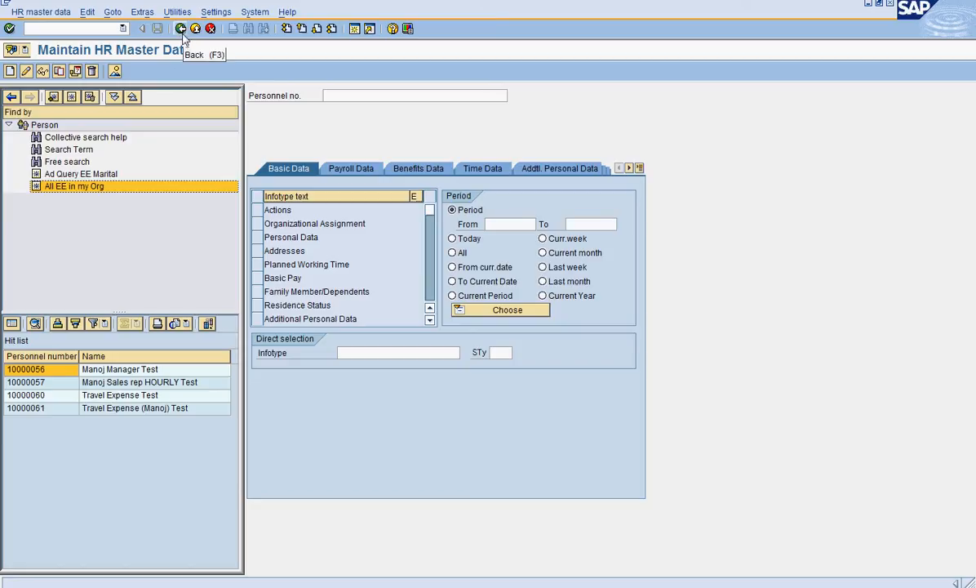
{"action": "left_click", "coordinate": [181, 28]}
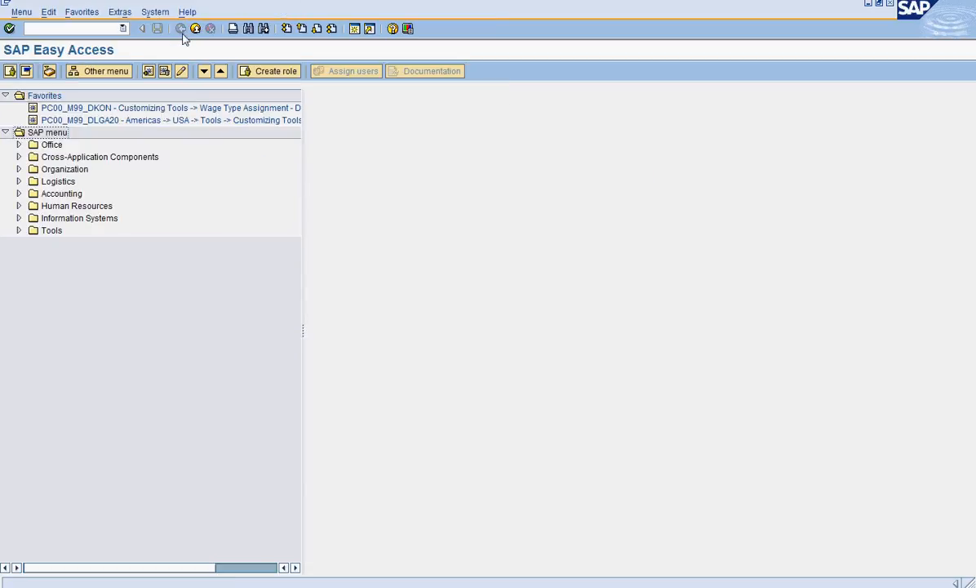
{"action": "type", "text": "pa"}
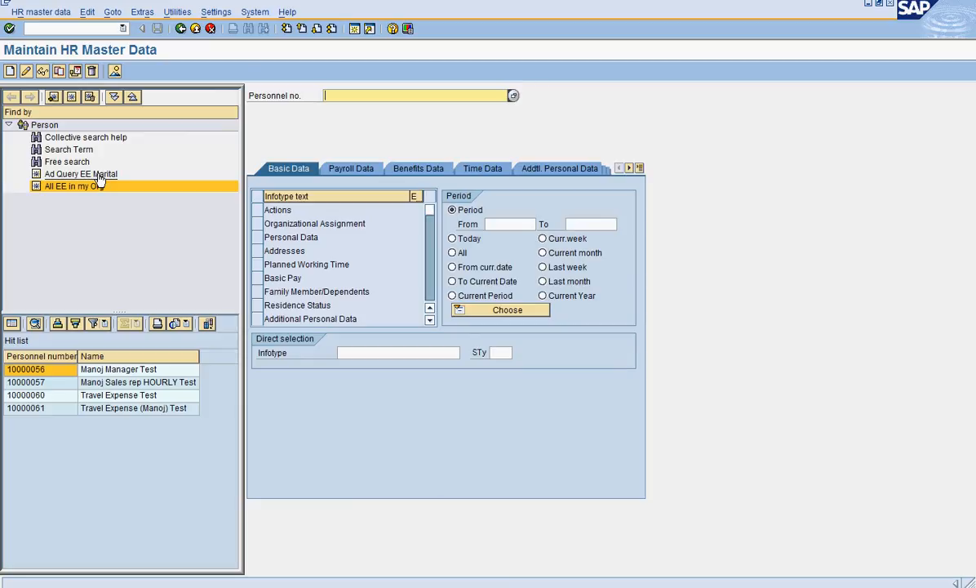
Step: Run Ad Query EE Marital from the Find by tree, listing two employees
{"action": "left_click", "coordinate": [80, 173]}
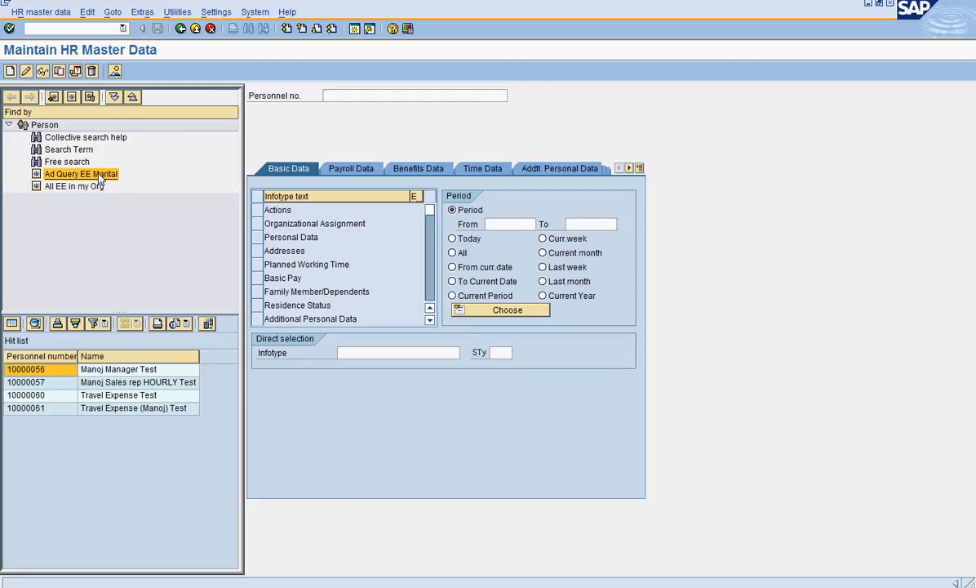
{"action": "double_click", "coordinate": [80, 174]}
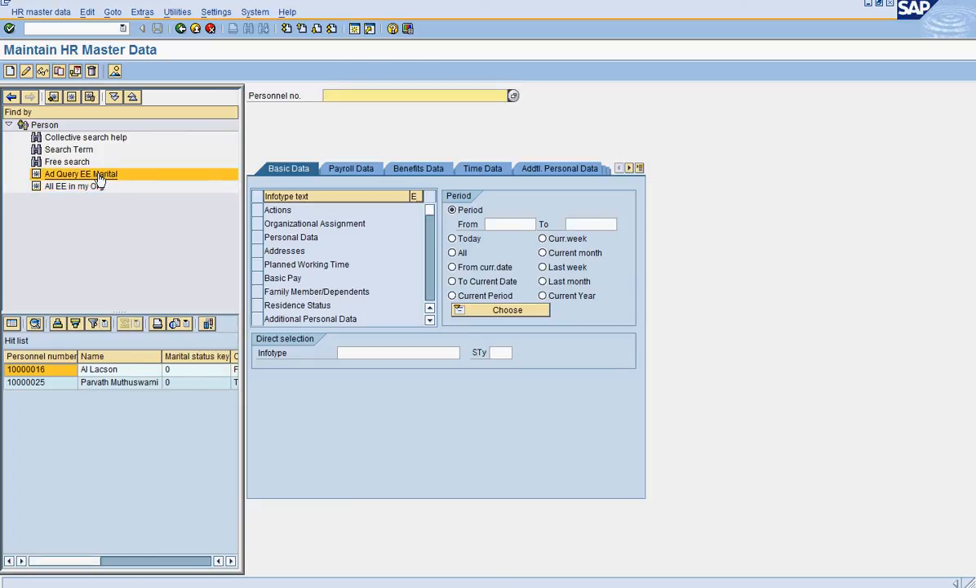
{"action": "mouse_move", "coordinate": [117, 199]}
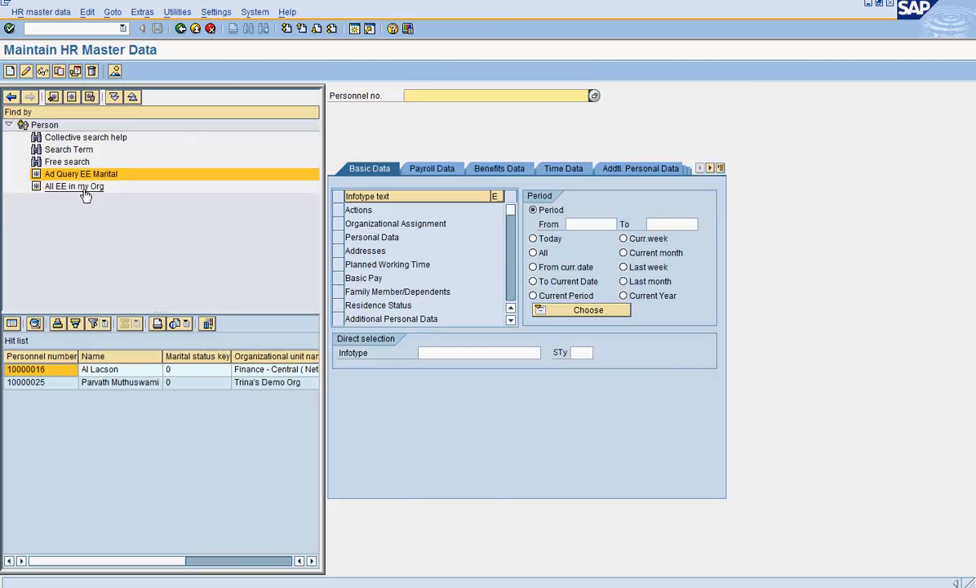
Step: Rerun All EE in my Org for four employees and restore the Find by tree
{"action": "left_click", "coordinate": [73, 186]}
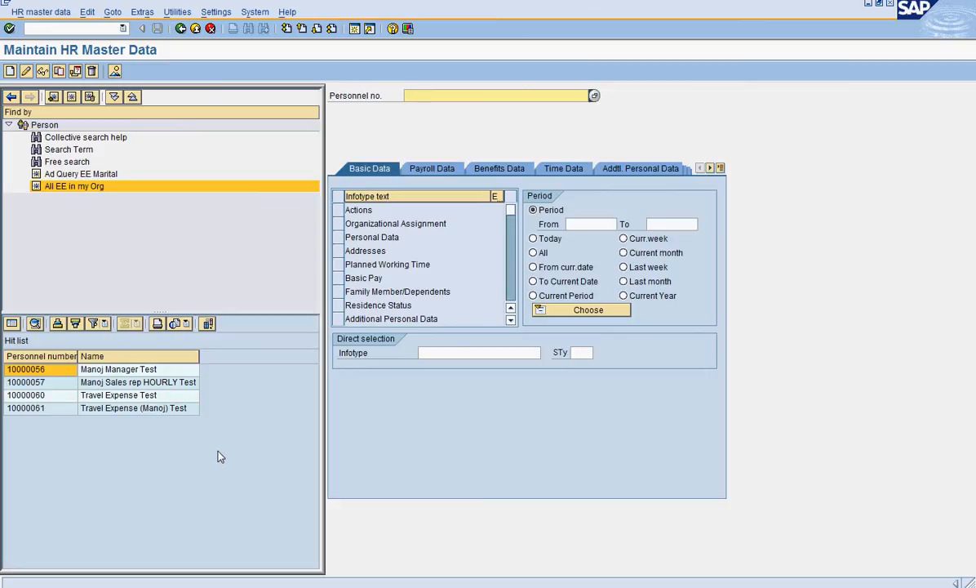
{"action": "mouse_move", "coordinate": [180, 425]}
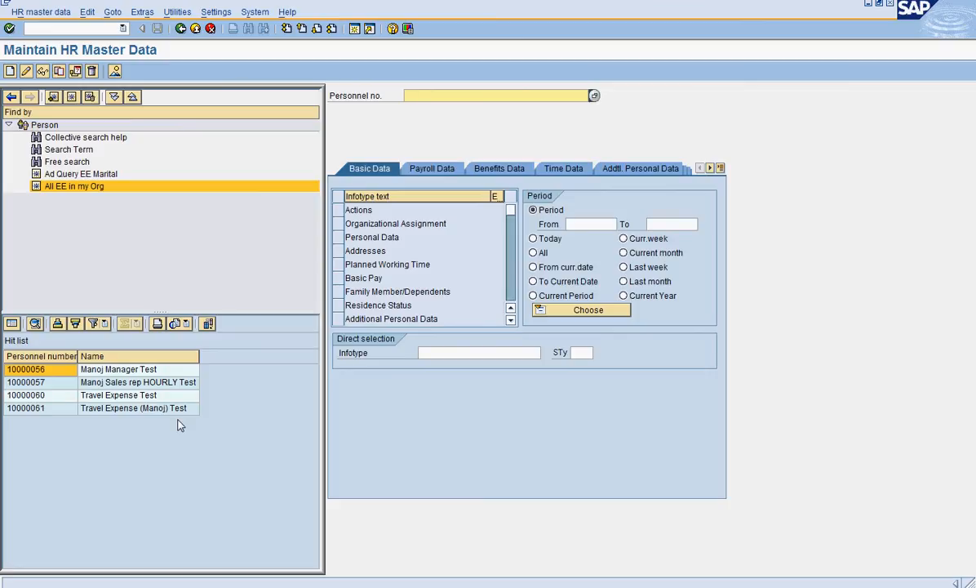
{"action": "left_click", "coordinate": [498, 96]}
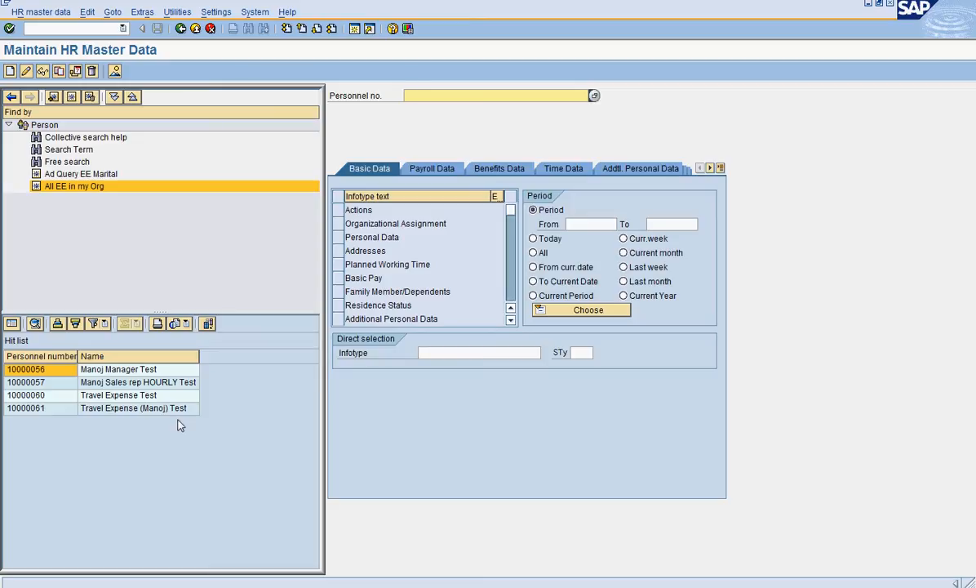
{"action": "mouse_move", "coordinate": [174, 393]}
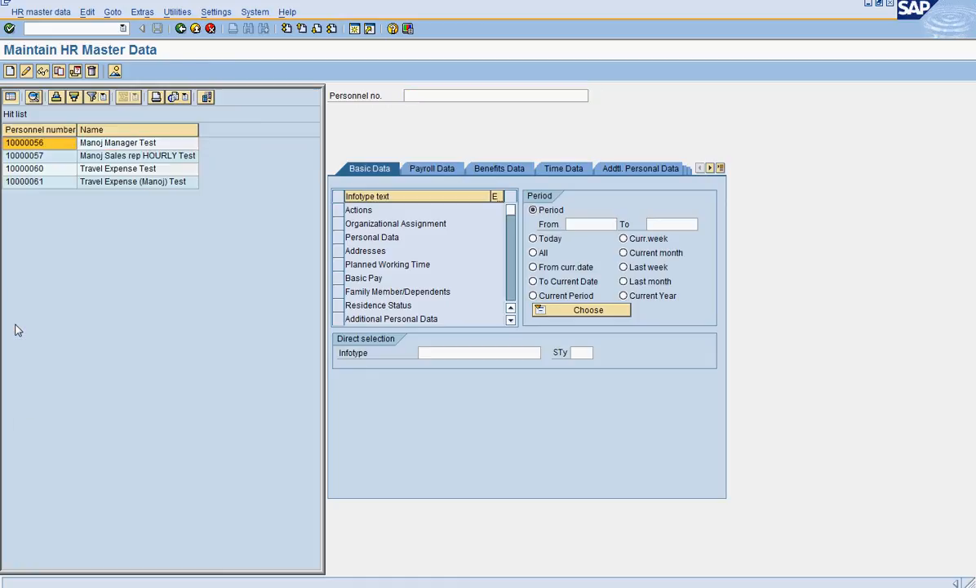
{"action": "mouse_move", "coordinate": [81, 313]}
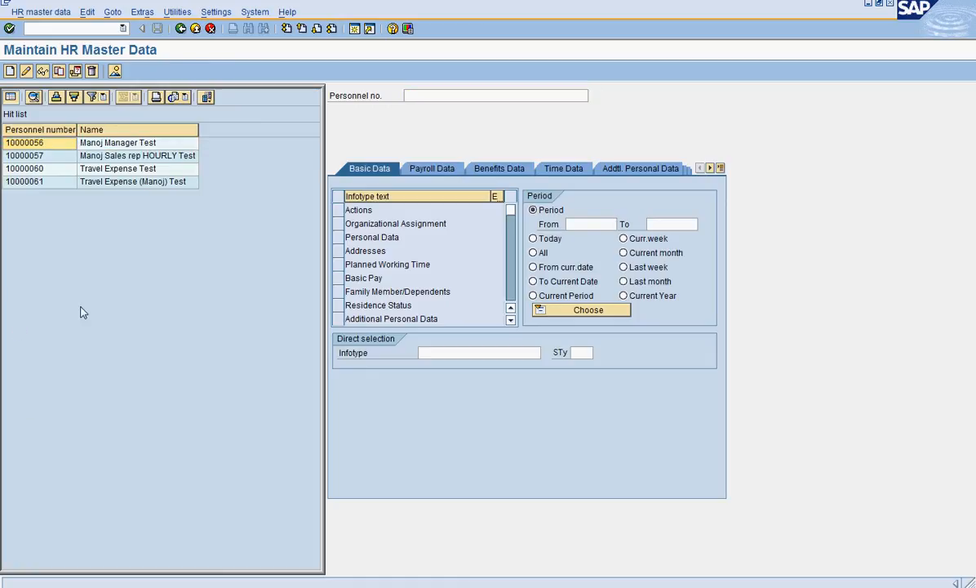
{"action": "mouse_move", "coordinate": [12, 96]}
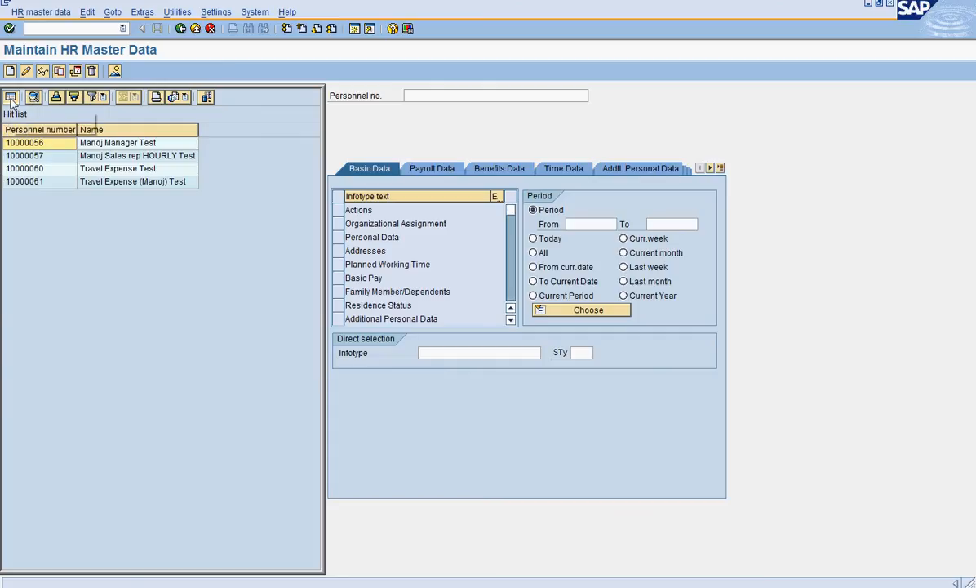
{"action": "left_click", "coordinate": [11, 97]}
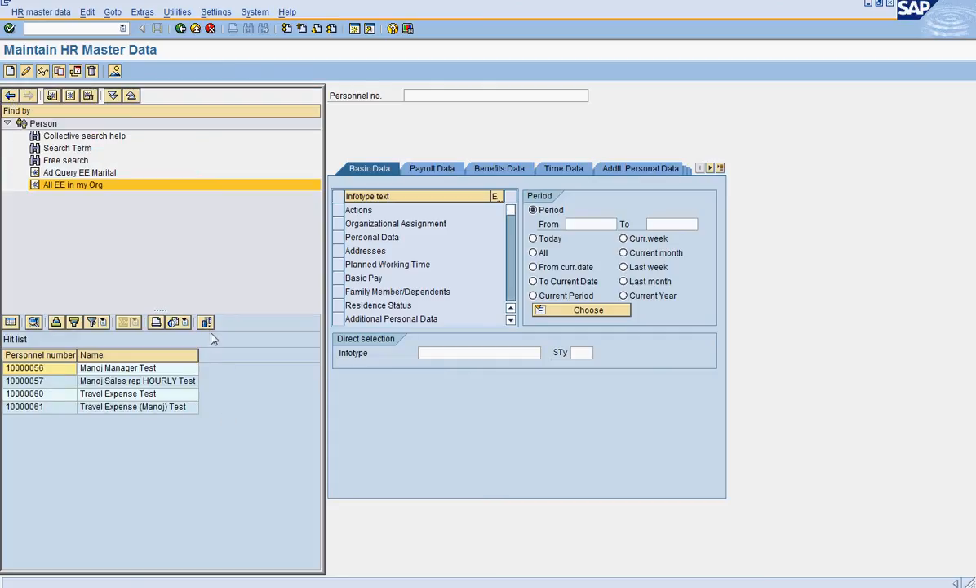
{"action": "left_click", "coordinate": [206, 321]}
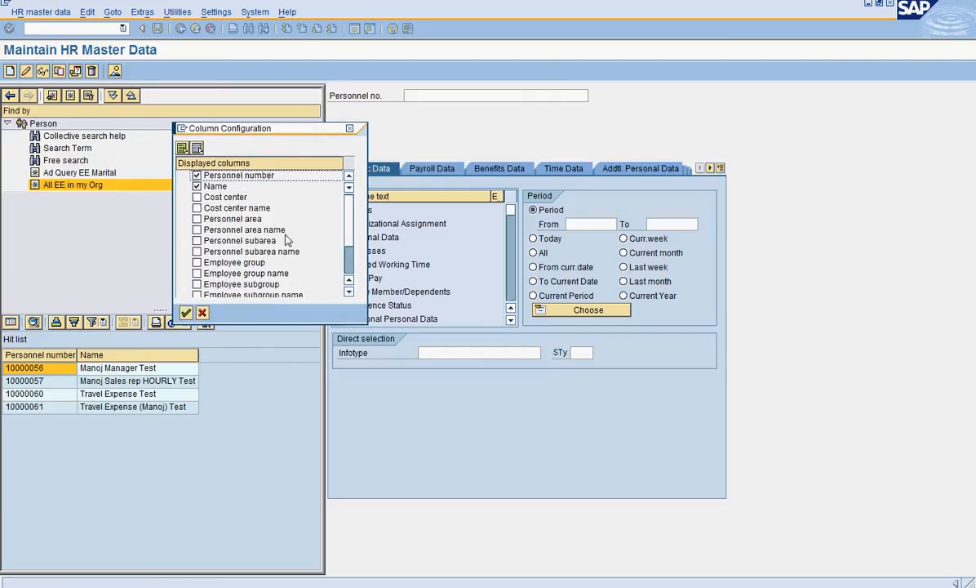
{"action": "mouse_move", "coordinate": [318, 294]}
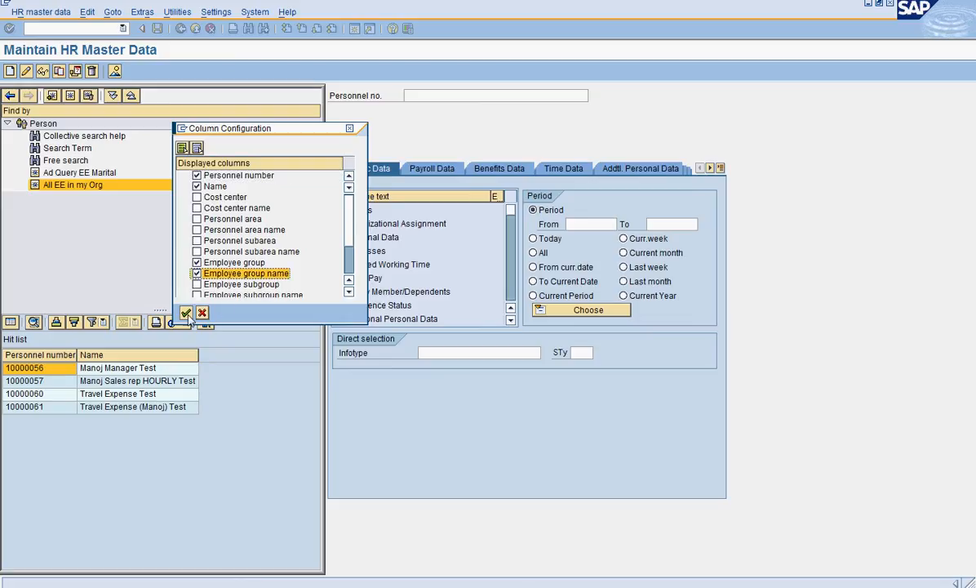
Step: Apply the Employee group and Employee group name columns and widen the hit list
{"action": "left_click", "coordinate": [186, 313]}
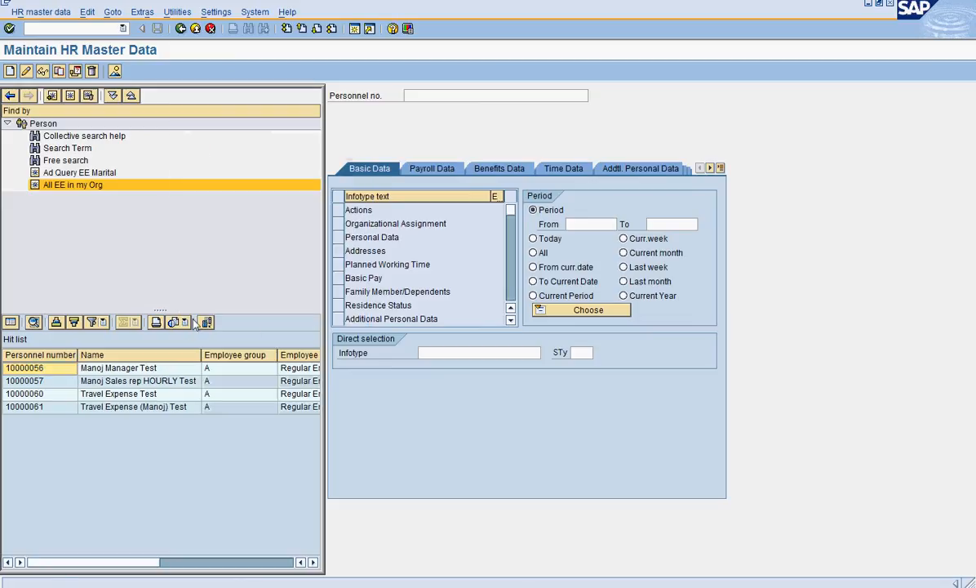
{"action": "left_click_drag", "start_coordinate": [322, 327], "coordinate": [550, 326]}
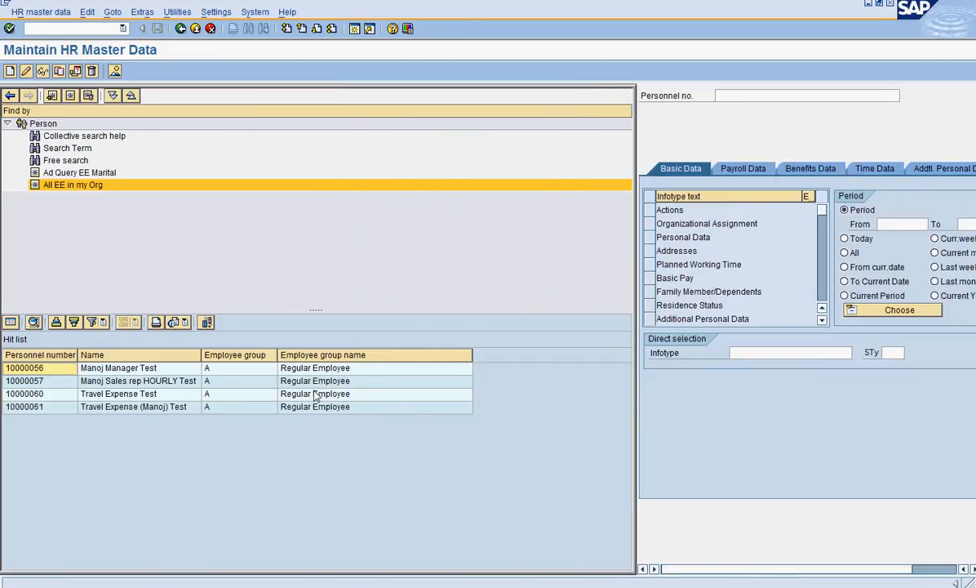
{"action": "mouse_move", "coordinate": [228, 376]}
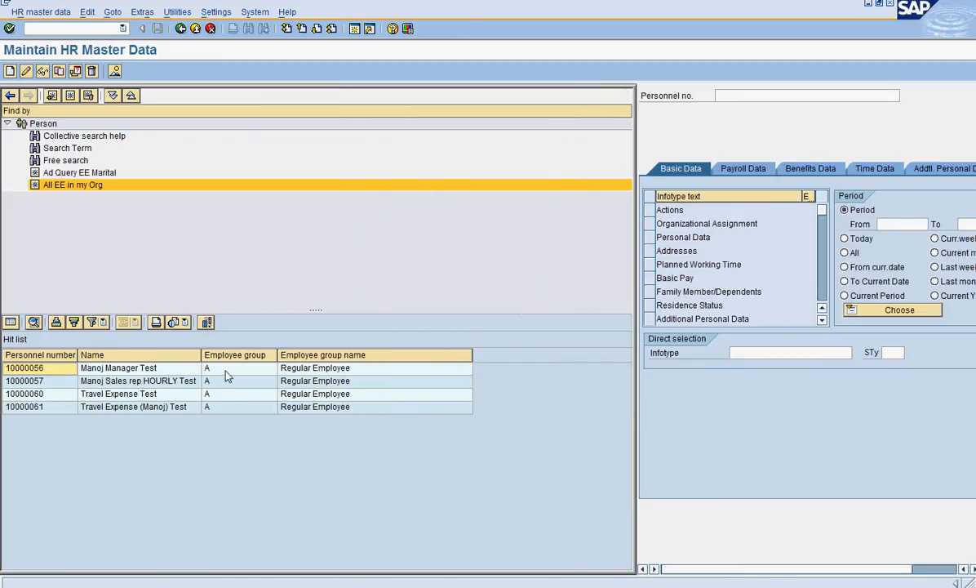
{"action": "mouse_move", "coordinate": [347, 381]}
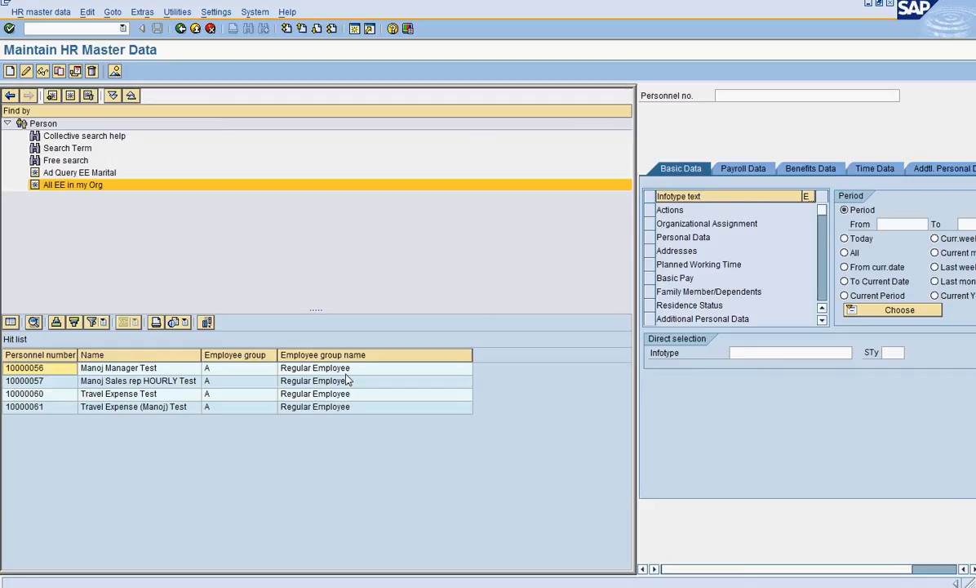
{"action": "mouse_move", "coordinate": [61, 105]}
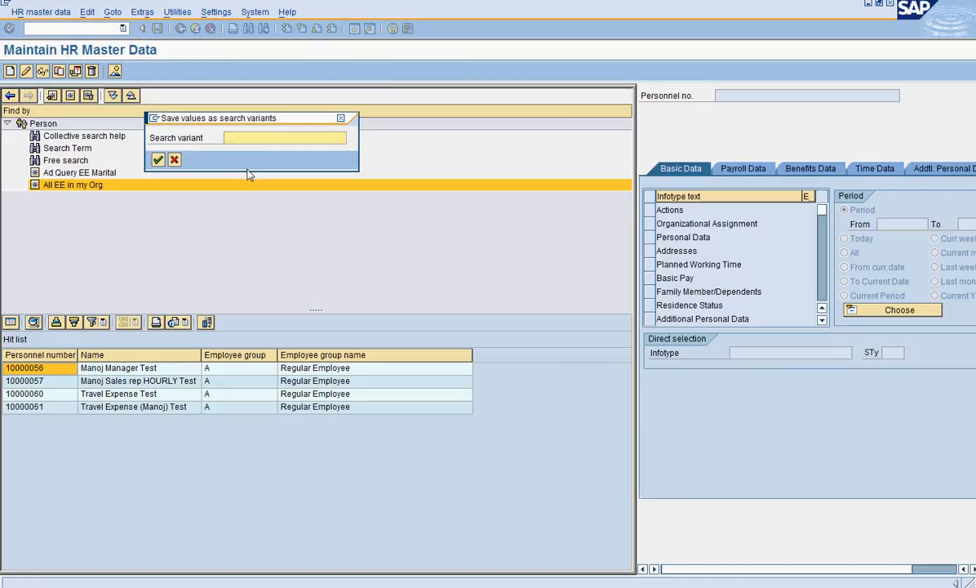
Step: Resave the search under the existing variant name 'All EE in my Org'
{"action": "type", "text": "Al"}
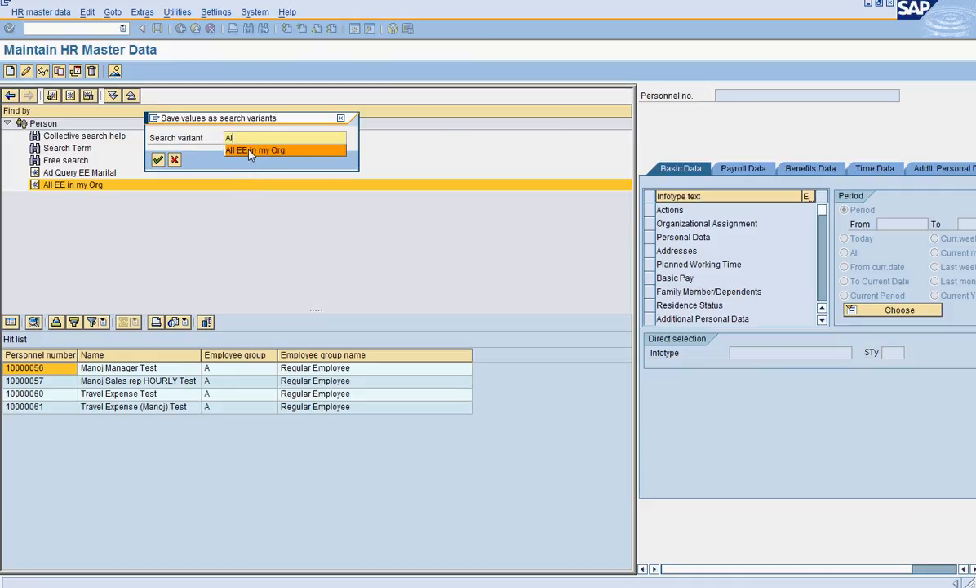
{"action": "left_click", "coordinate": [158, 159]}
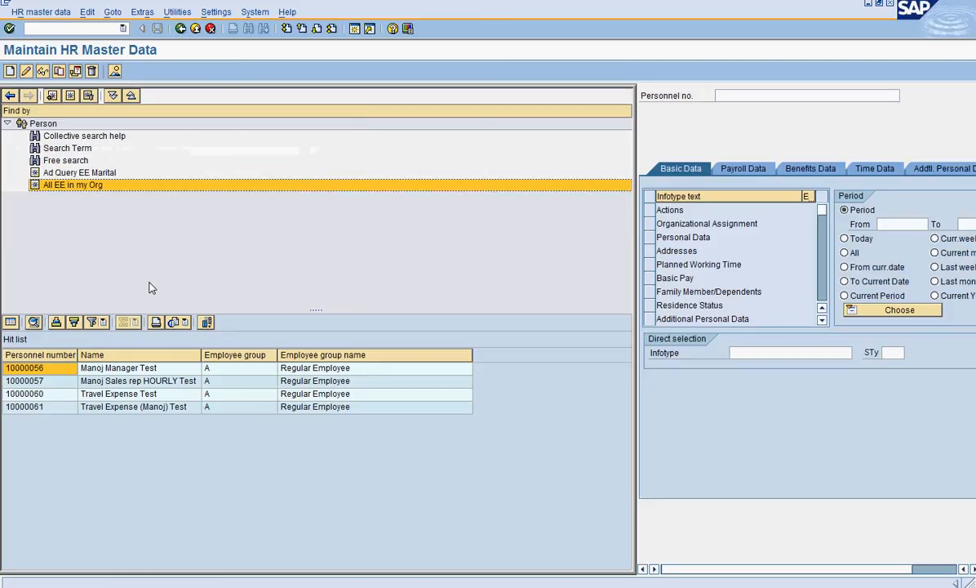
{"action": "mouse_move", "coordinate": [183, 292]}
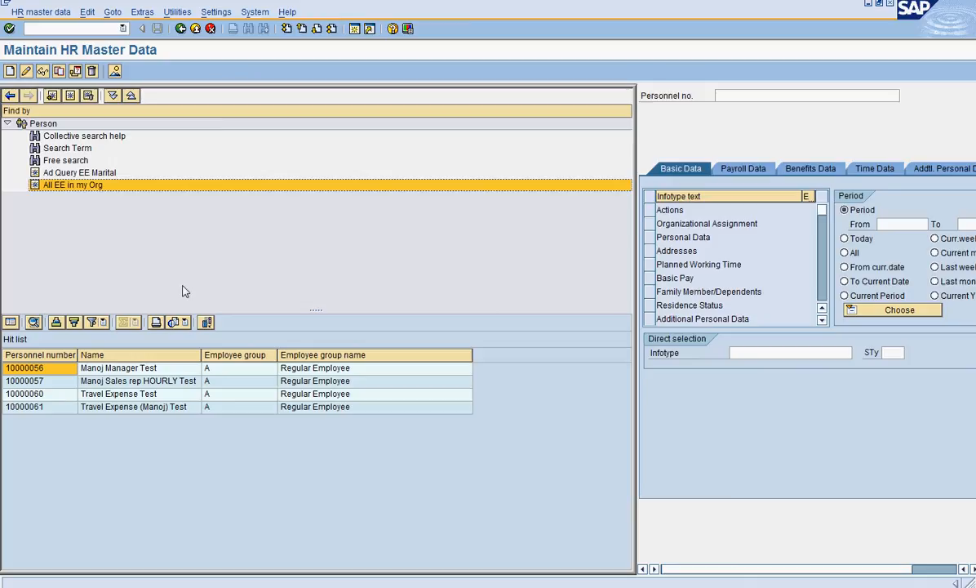
{"action": "mouse_move", "coordinate": [629, 288]}
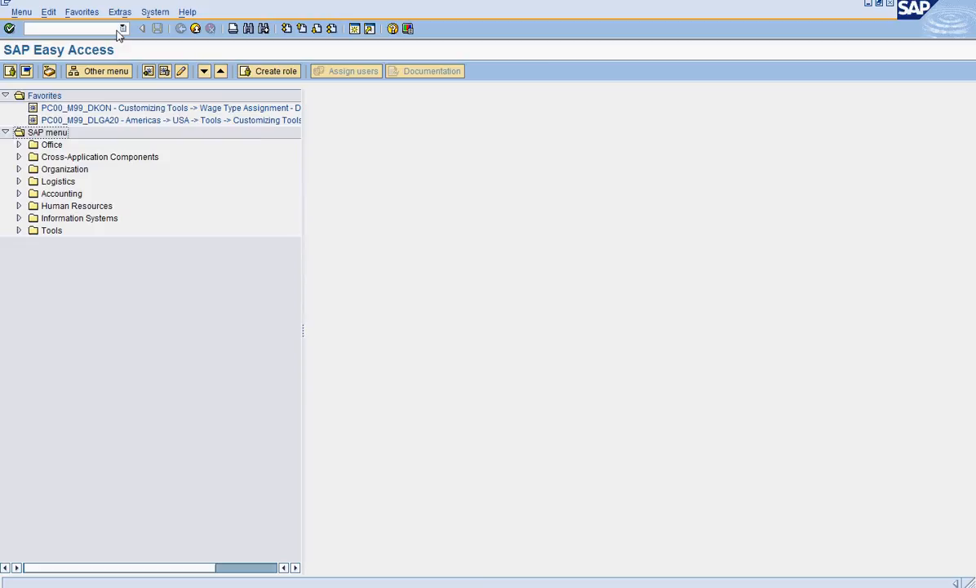
Step: In PA20, run the saved 'All EE in my Org' search to list four employees
{"action": "type", "text": "pa20"}
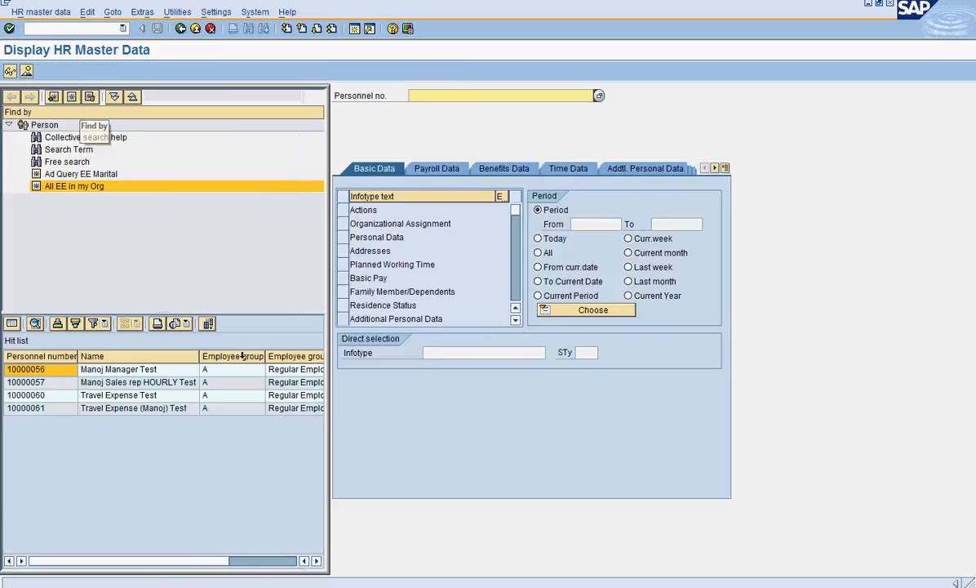
{"action": "mouse_move", "coordinate": [241, 375]}
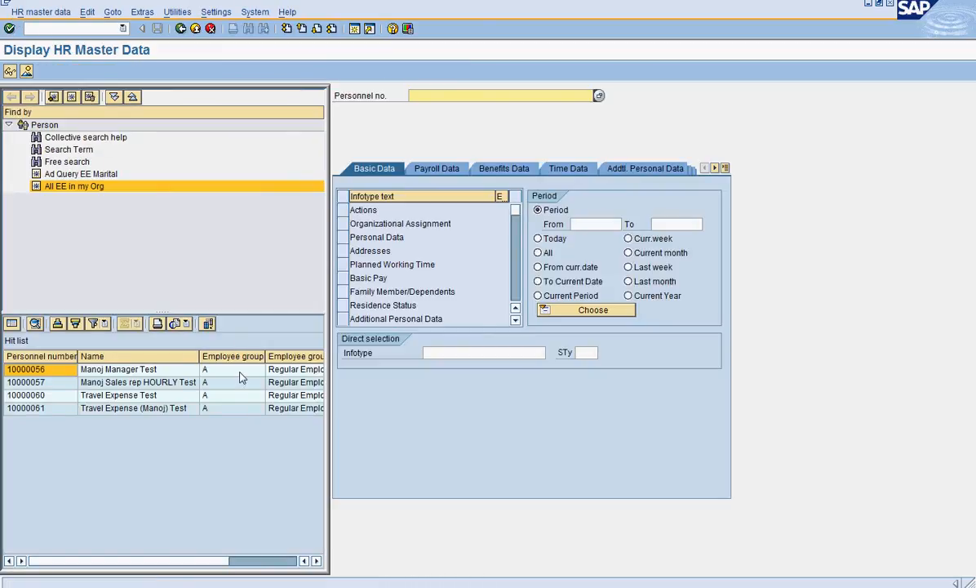
{"action": "left_click", "coordinate": [80, 173]}
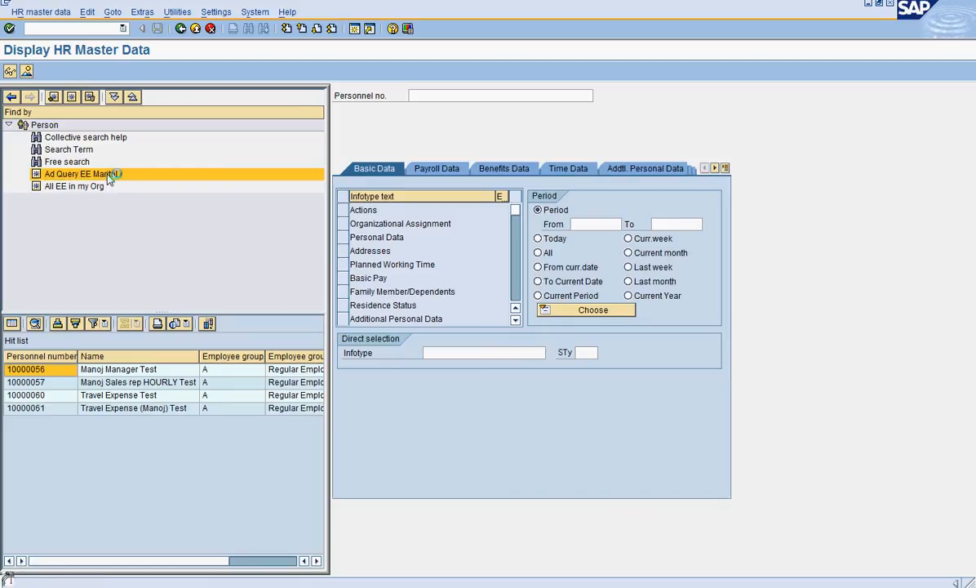
{"action": "left_click", "coordinate": [80, 174]}
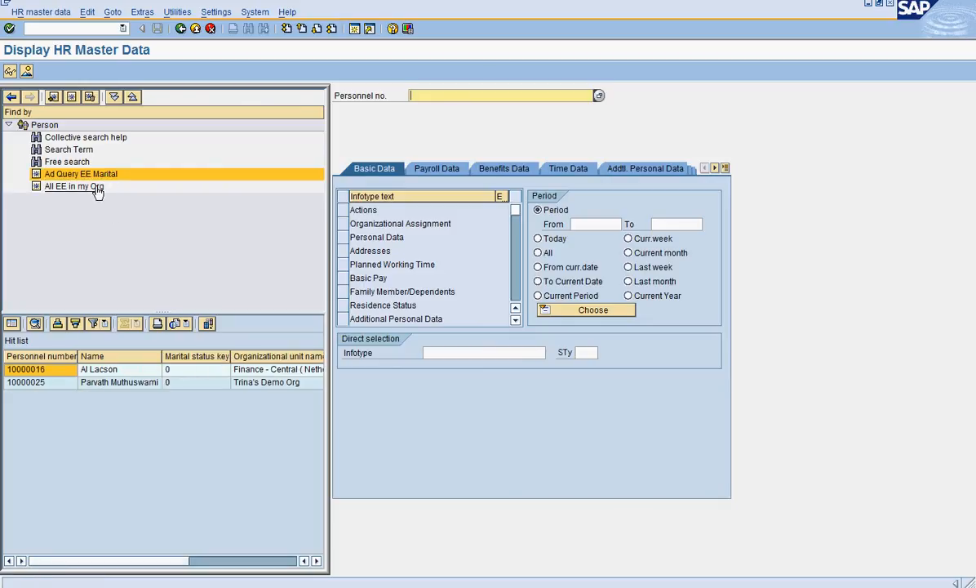
{"action": "left_click", "coordinate": [75, 186]}
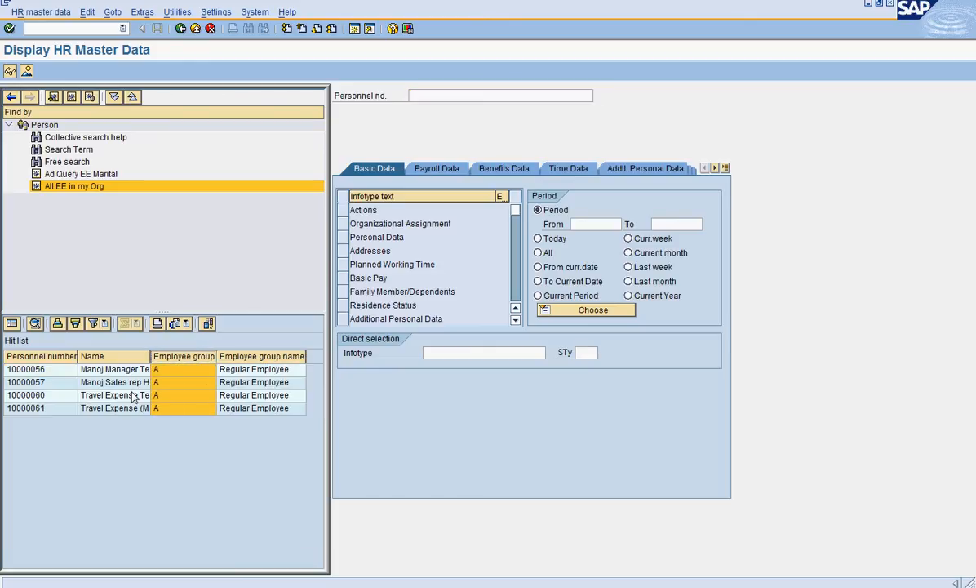
{"action": "mouse_move", "coordinate": [150, 359]}
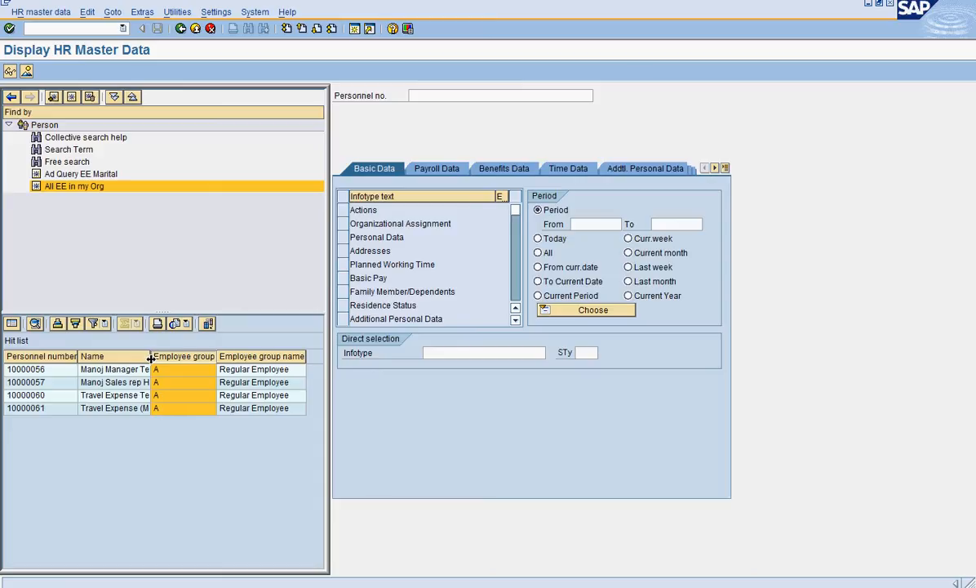
Step: Widen the Name column, load personnel number 10000057, and enter infotype 6 (Addresses)
{"action": "left_click_drag", "start_coordinate": [151, 356], "coordinate": [210, 356]}
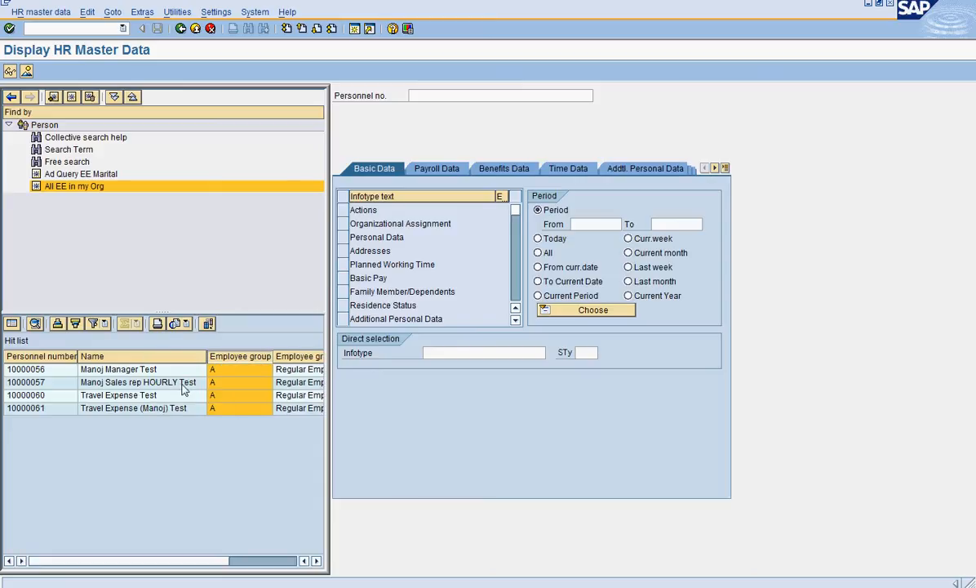
{"action": "mouse_move", "coordinate": [165, 400]}
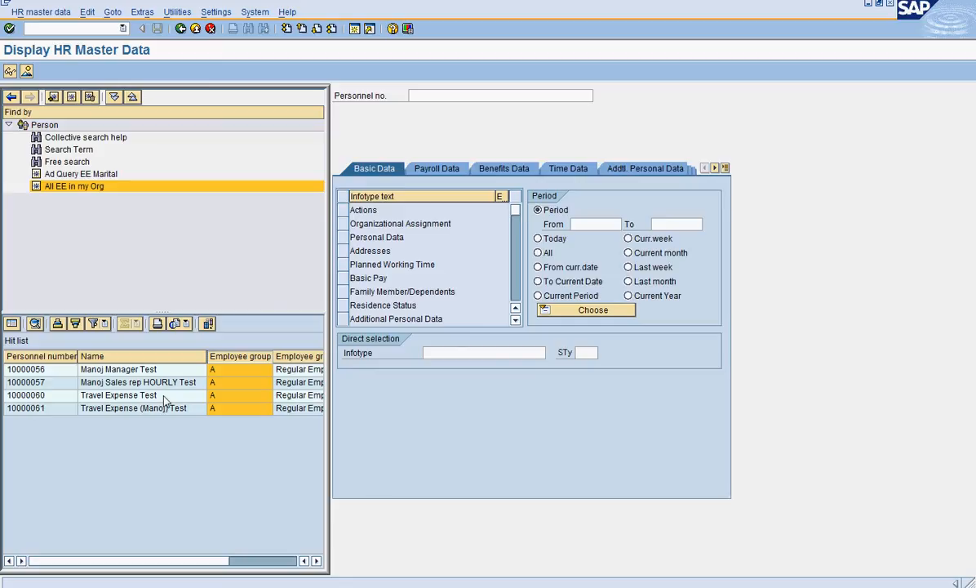
{"action": "mouse_move", "coordinate": [169, 417]}
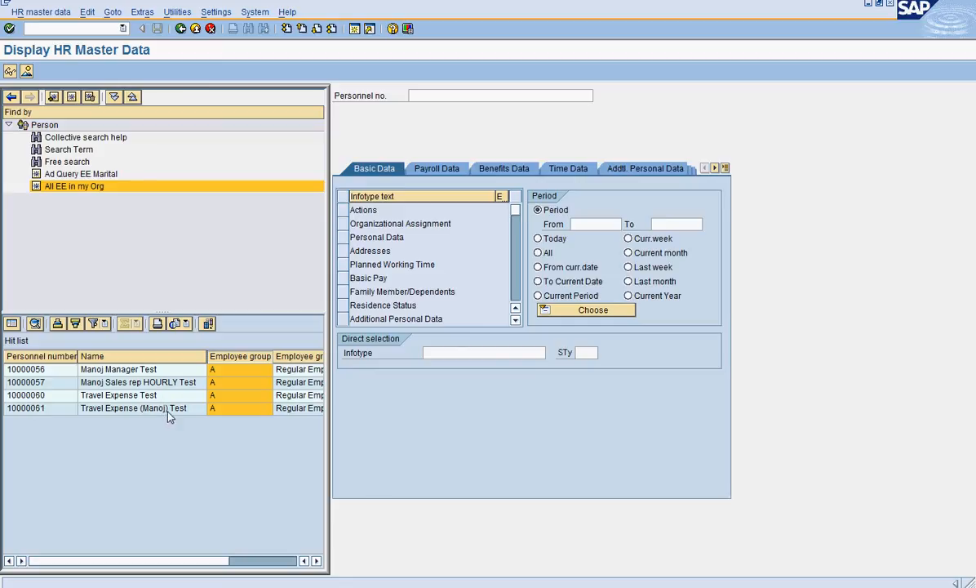
{"action": "mouse_move", "coordinate": [168, 384]}
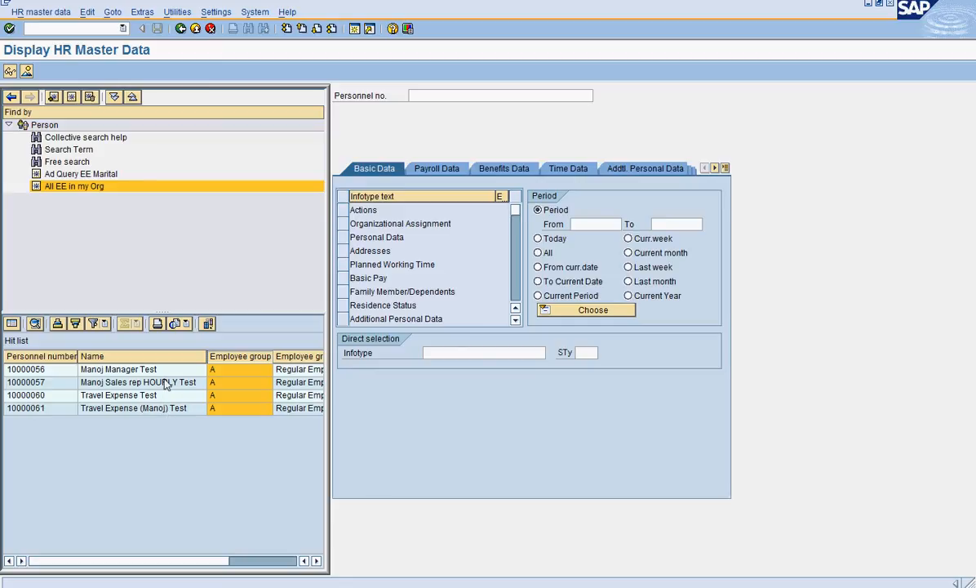
{"action": "double_click", "coordinate": [139, 382]}
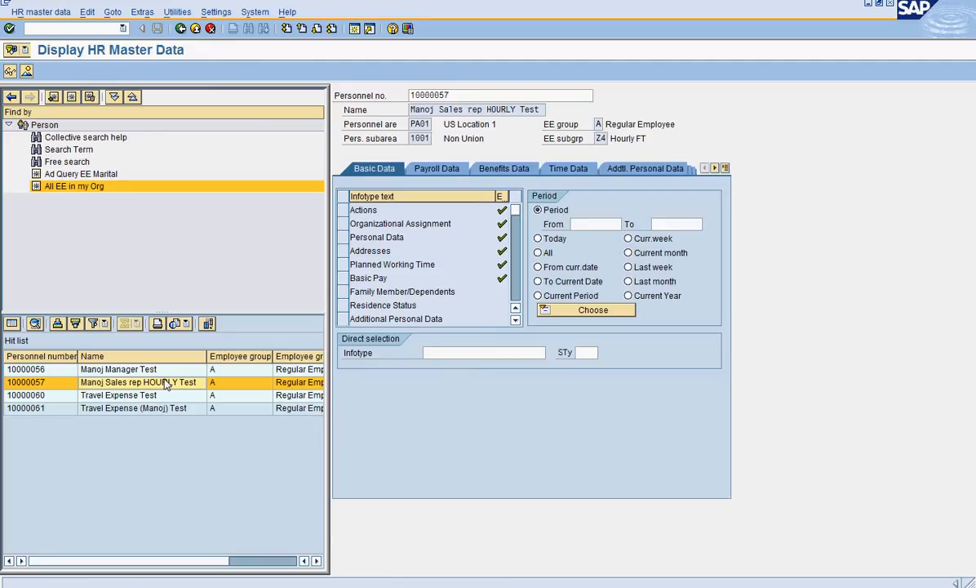
{"action": "mouse_move", "coordinate": [437, 344]}
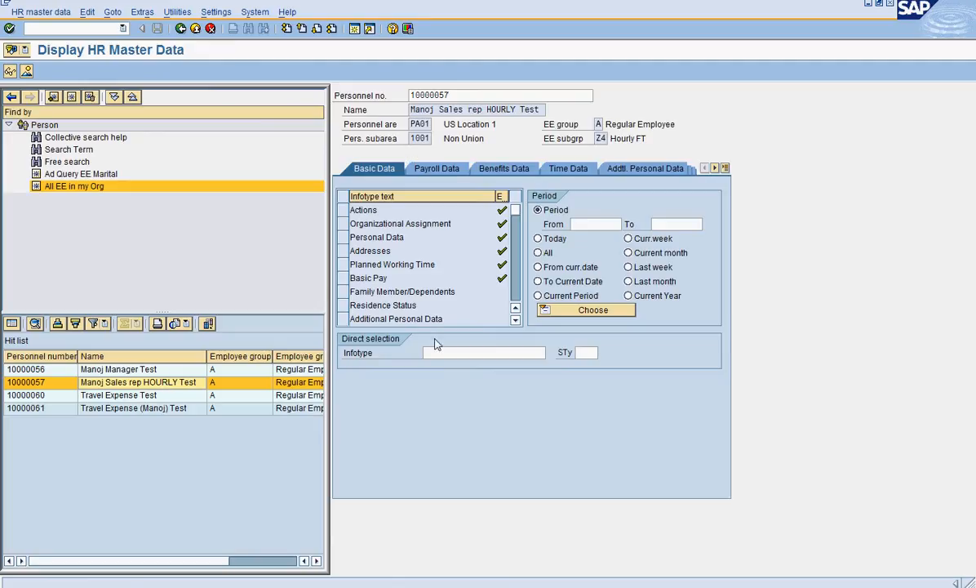
{"action": "left_click", "coordinate": [482, 351]}
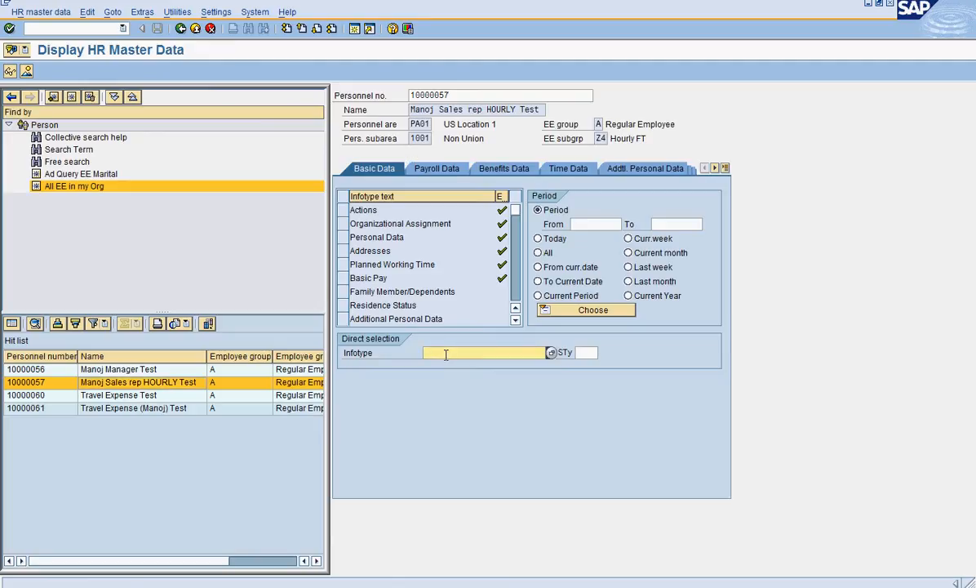
{"action": "type", "text": "6"}
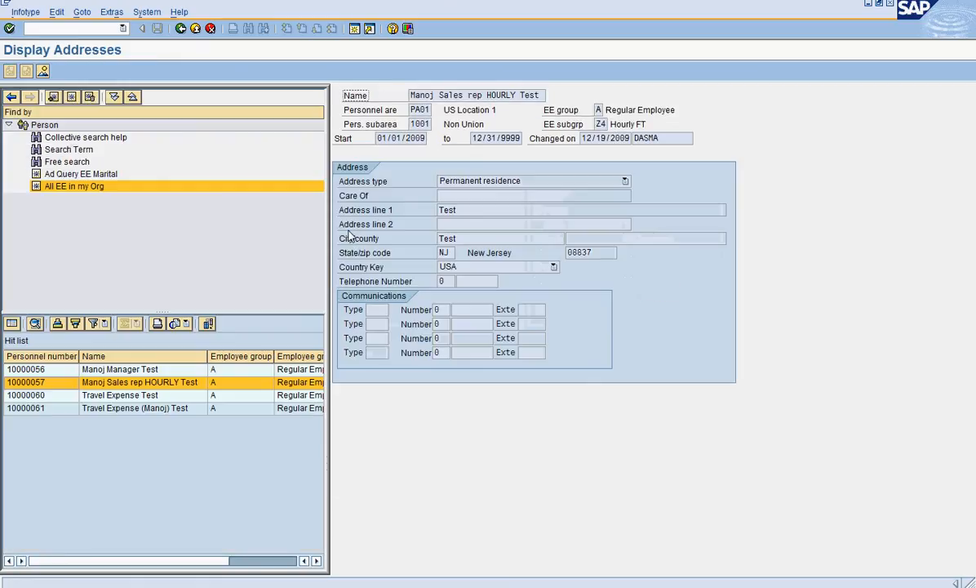
{"action": "mouse_move", "coordinate": [479, 372]}
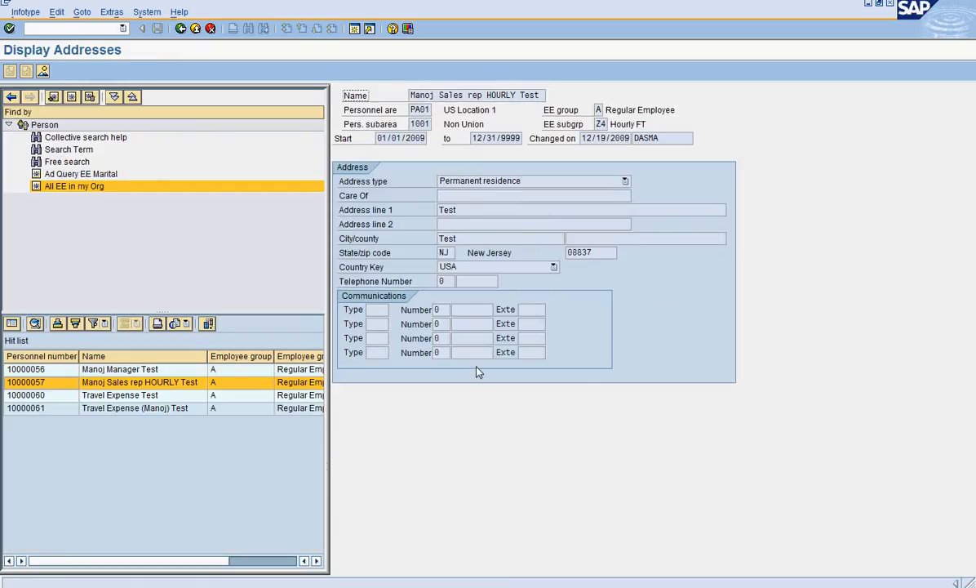
{"action": "mouse_move", "coordinate": [247, 281]}
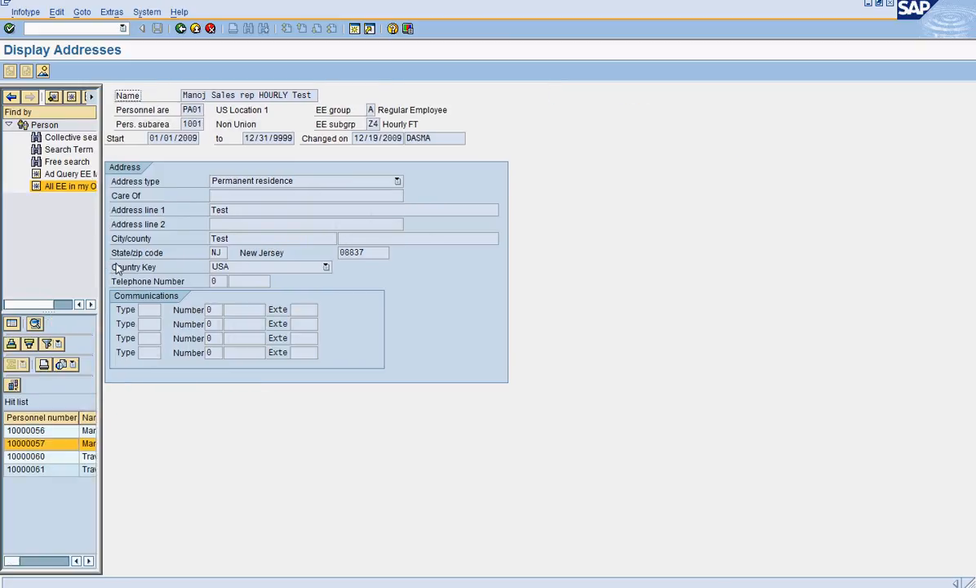
{"action": "mouse_move", "coordinate": [155, 167]}
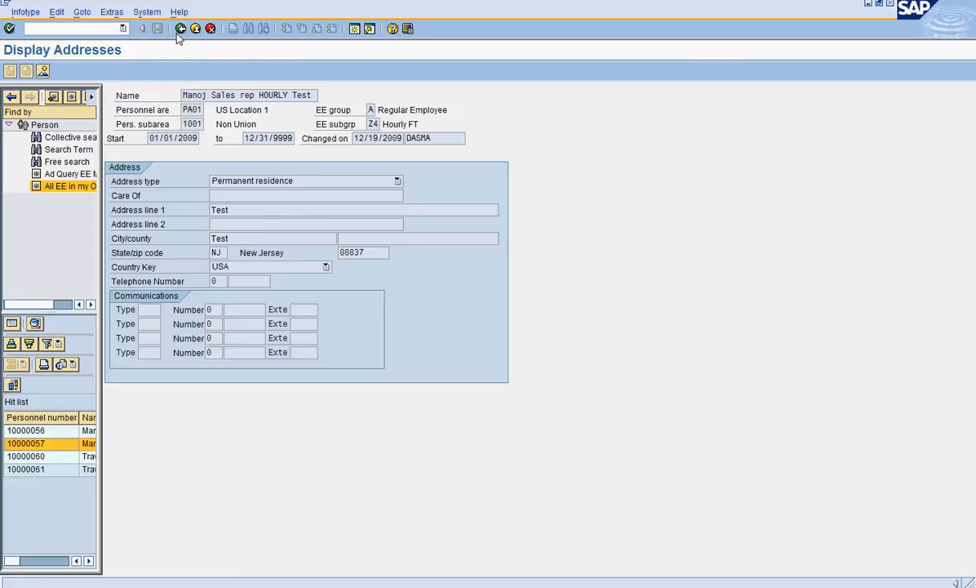
Step: Go back from the Display Addresses screen to the Display HR Master Data overview
{"action": "left_click", "coordinate": [142, 29]}
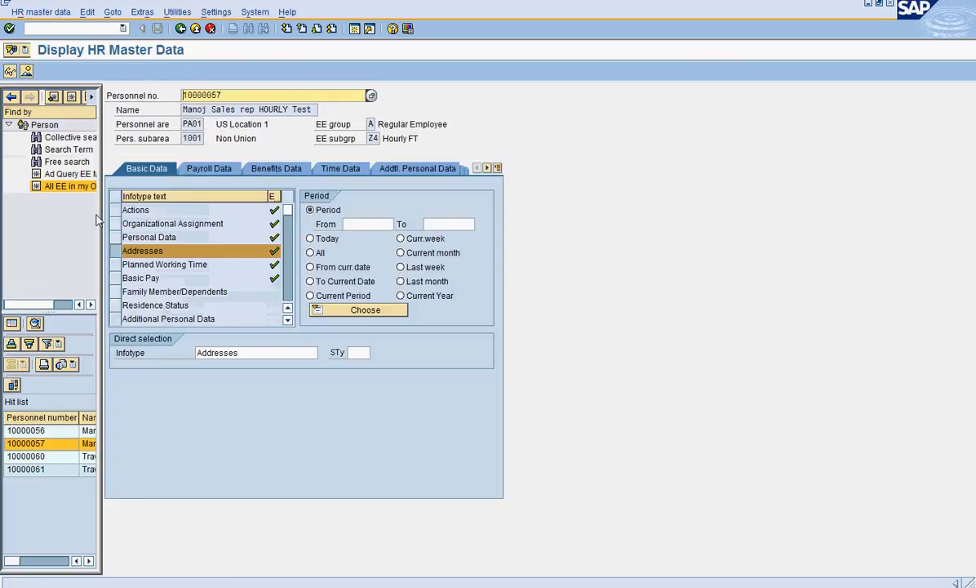